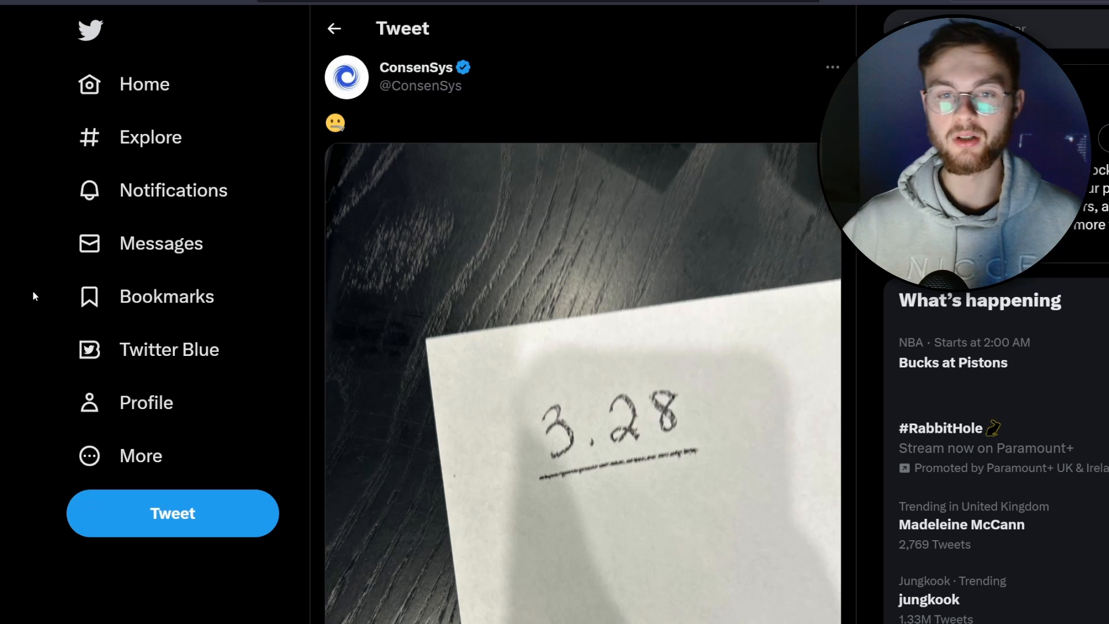
Scroll through the ChainList EVM network cards before moving to the Portfolio overview
{"action": "scroll", "scroll_direction": "down", "scroll_amount": 3}
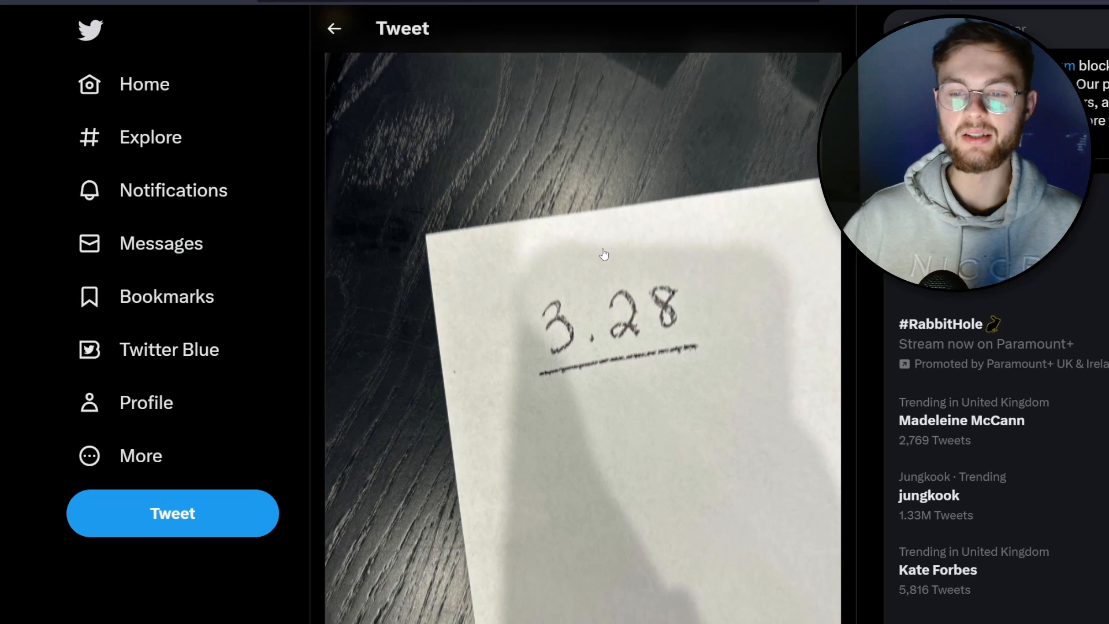
{"action": "scroll", "scroll_direction": "up", "scroll_amount": 3}
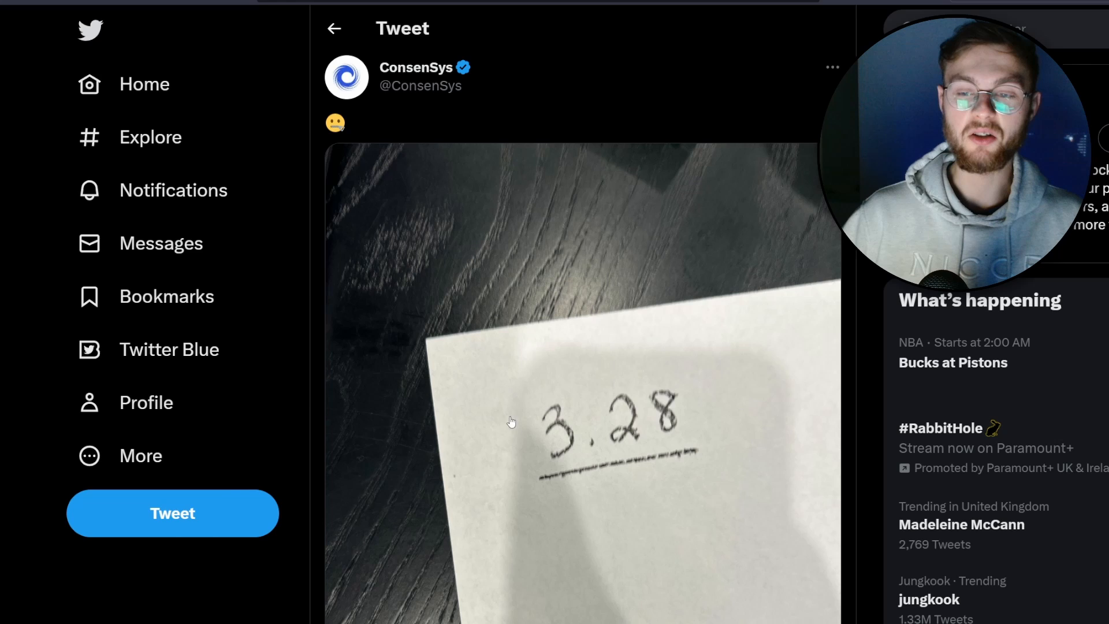
{"action": "mouse_move", "coordinate": [599, 398]}
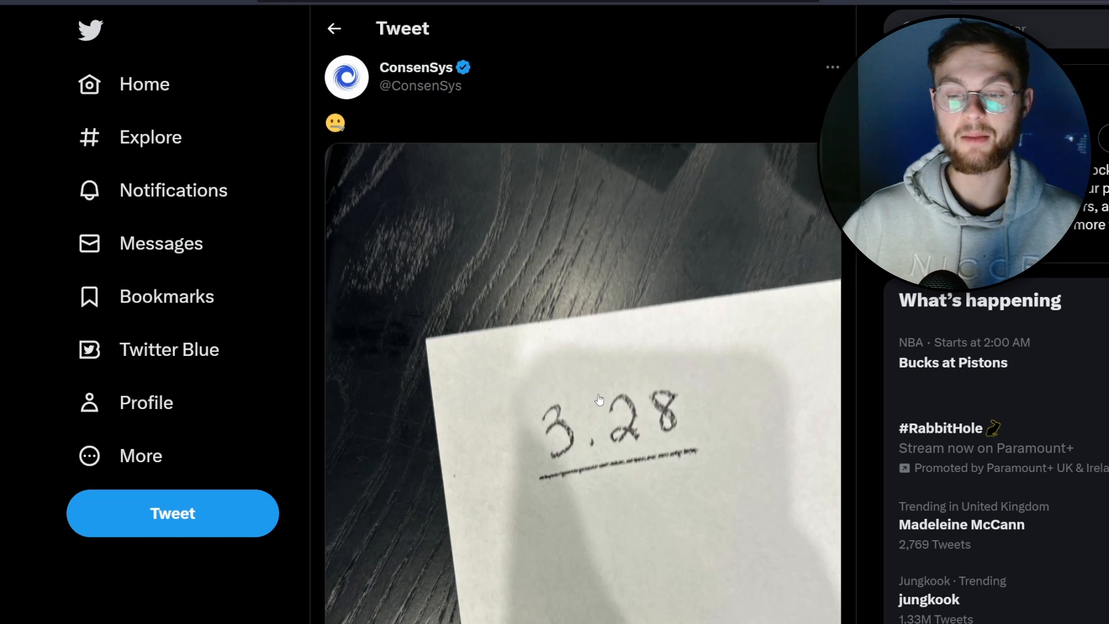
{"action": "mouse_move", "coordinate": [588, 482]}
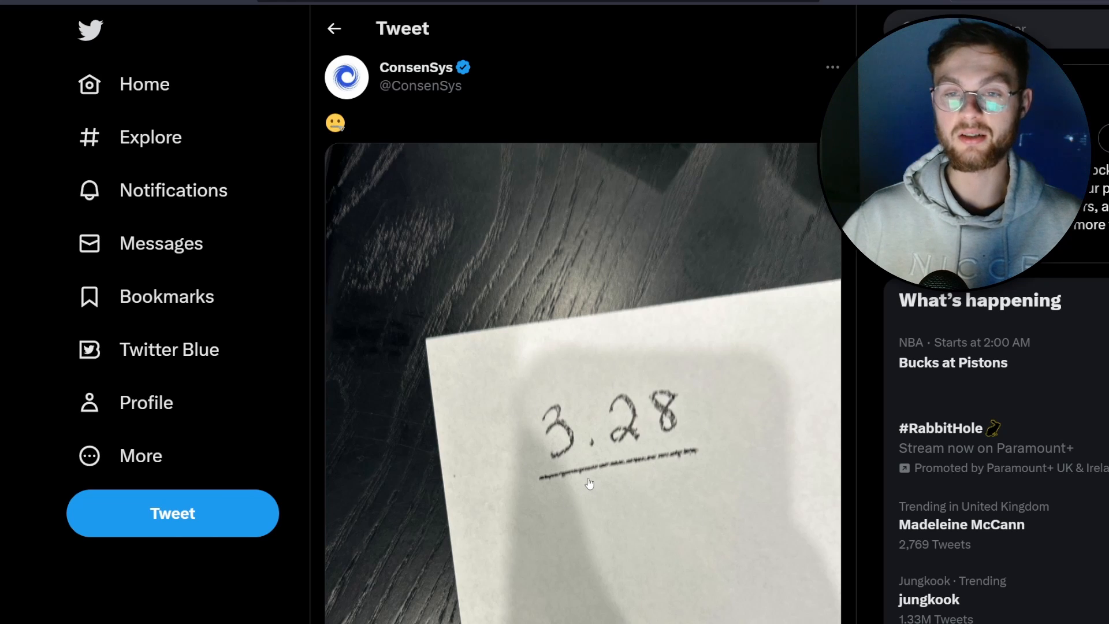
{"action": "mouse_move", "coordinate": [439, 310]}
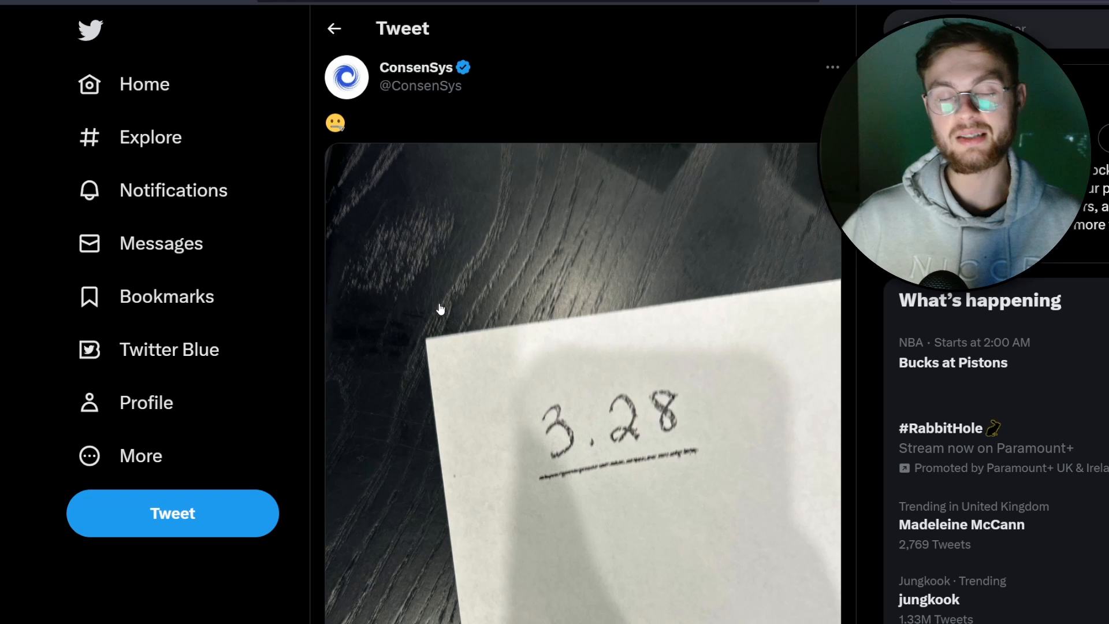
{"action": "scroll", "scroll_direction": "down", "scroll_amount": 3}
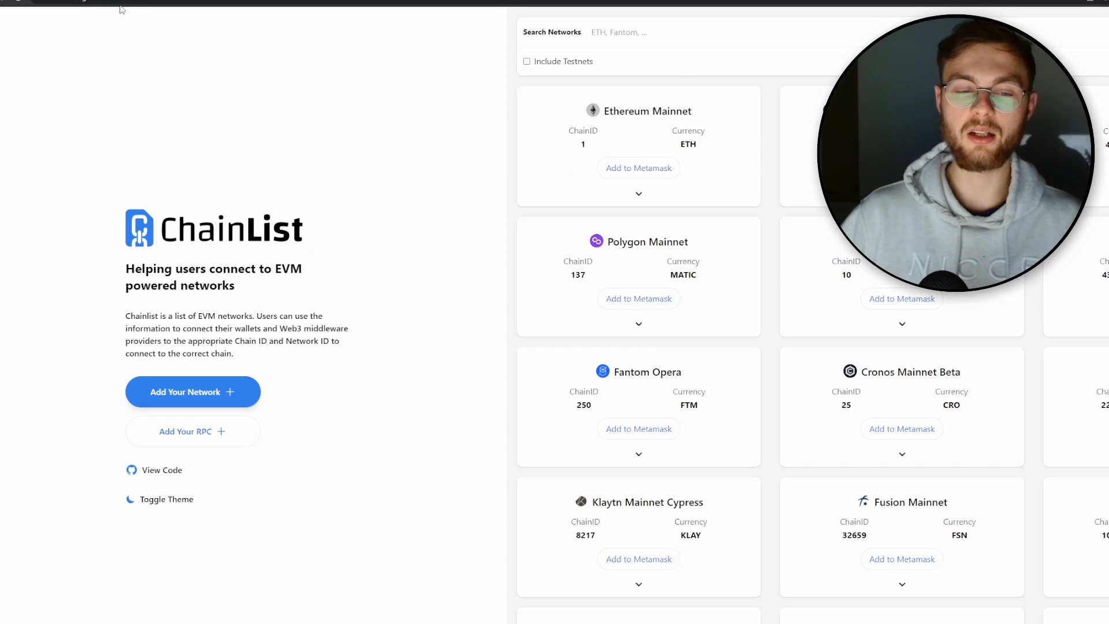
{"action": "mouse_move", "coordinate": [518, 161]}
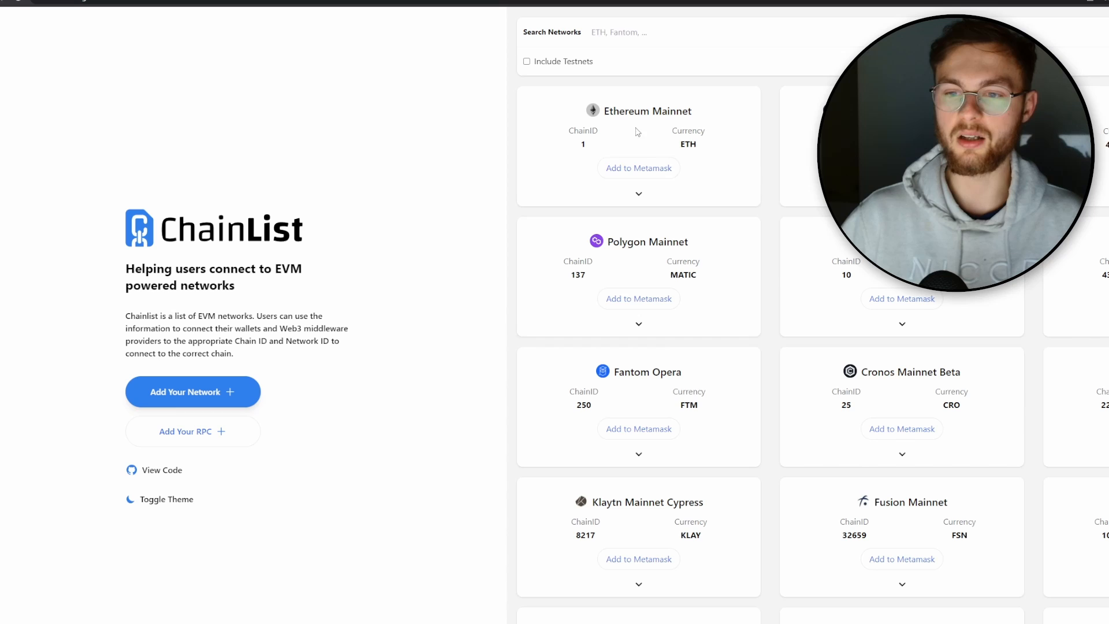
{"action": "mouse_move", "coordinate": [638, 168]}
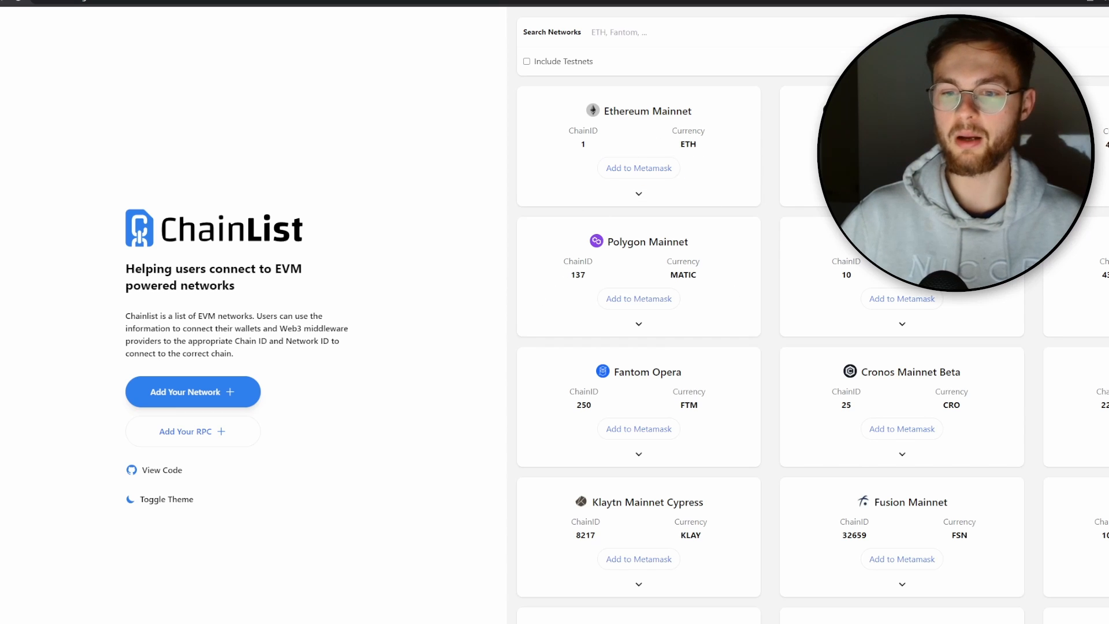
{"action": "mouse_move", "coordinate": [784, 153]}
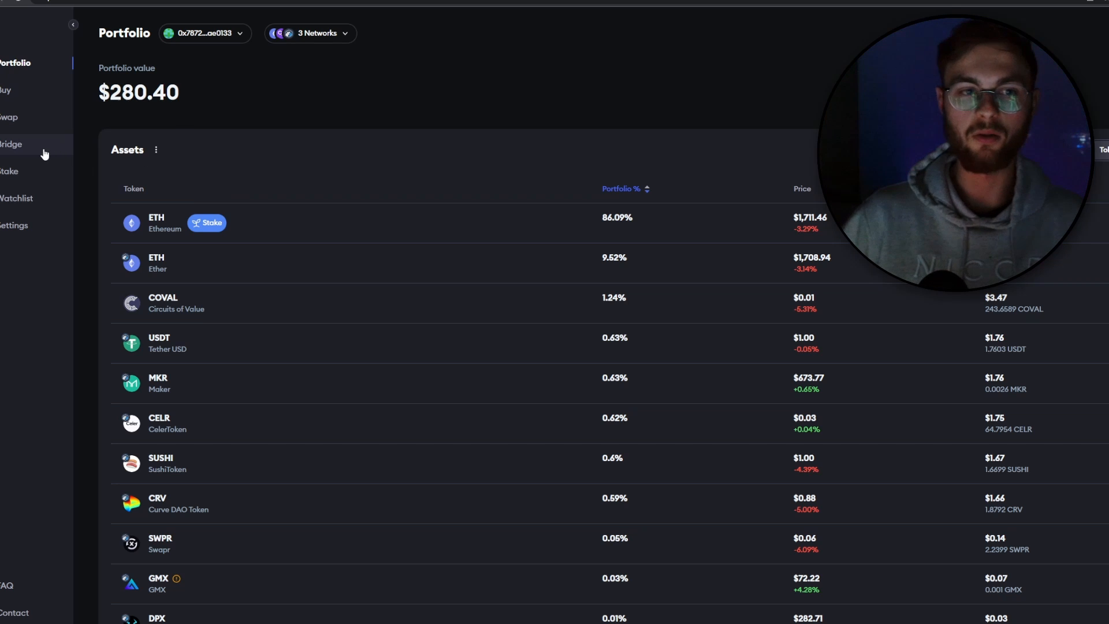
Open Bridge, set Arbitrum as the destination and ETH as the token to send
{"action": "left_click", "coordinate": [11, 144]}
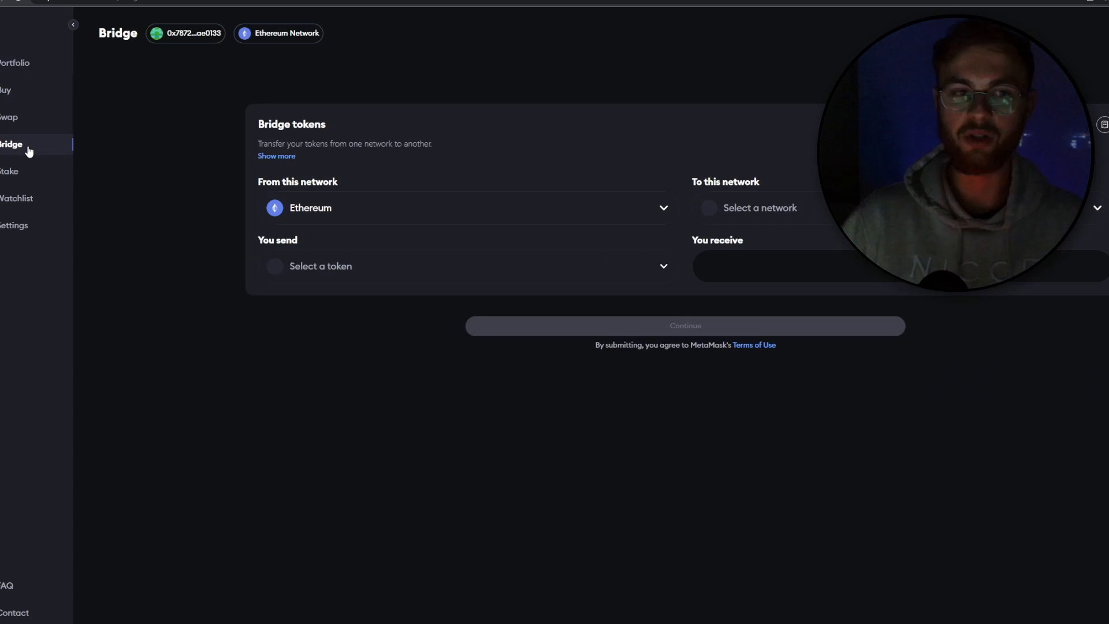
{"action": "mouse_move", "coordinate": [356, 211]}
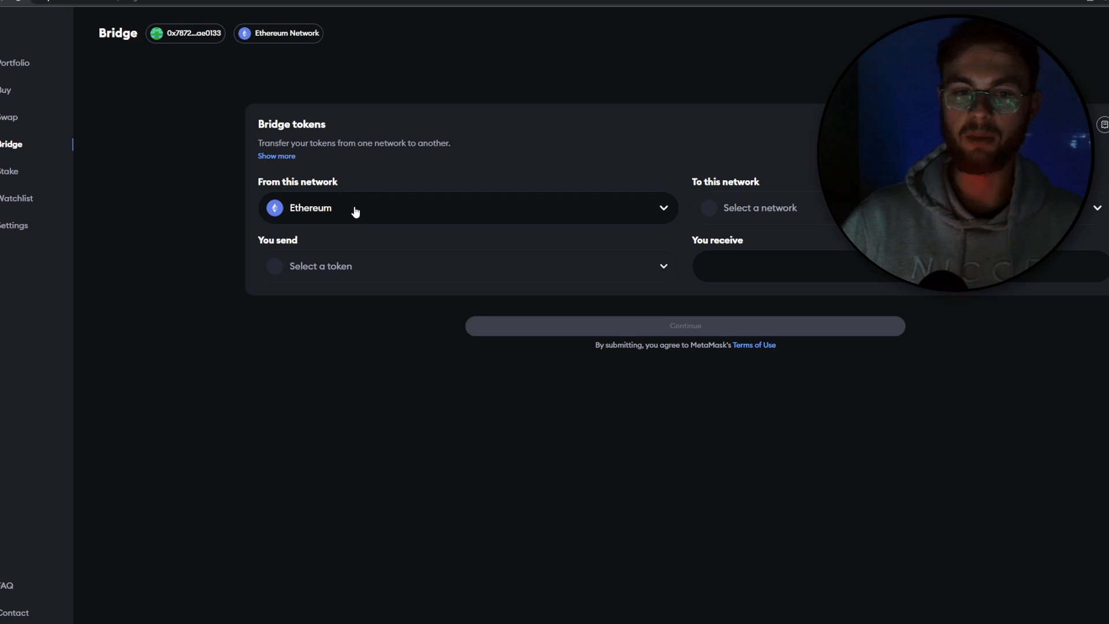
{"action": "left_click", "coordinate": [761, 208]}
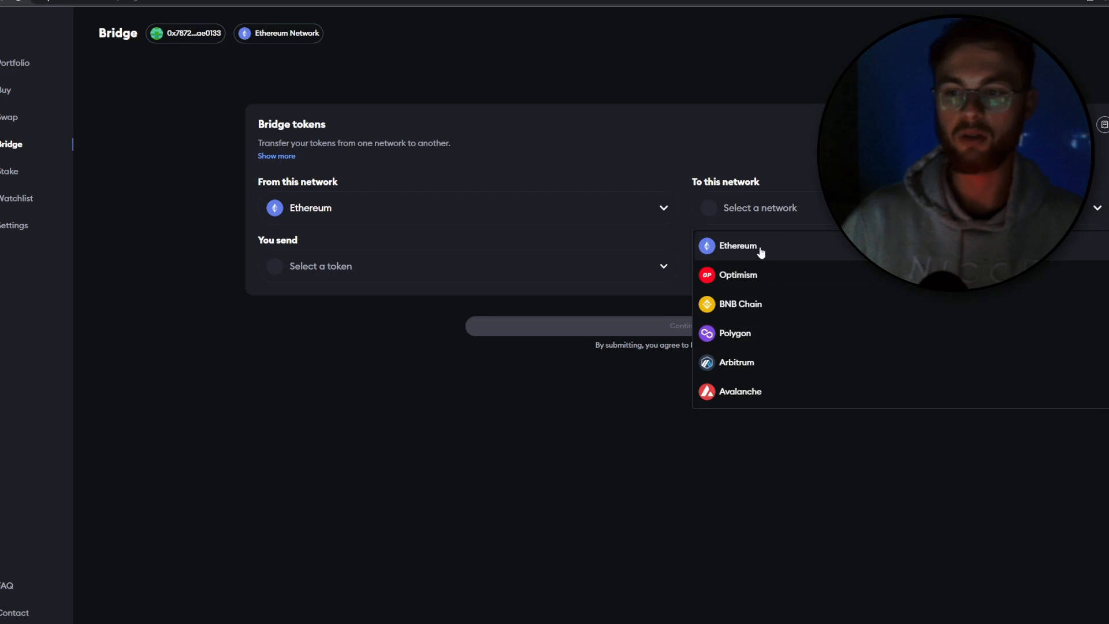
{"action": "mouse_move", "coordinate": [754, 365]}
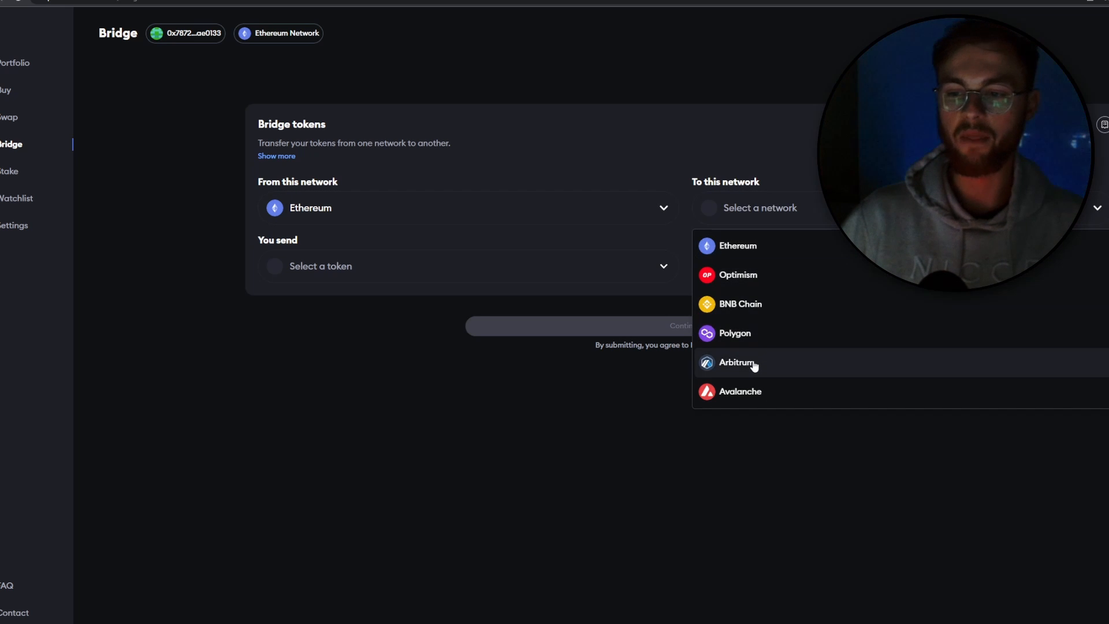
{"action": "left_click", "coordinate": [736, 362]}
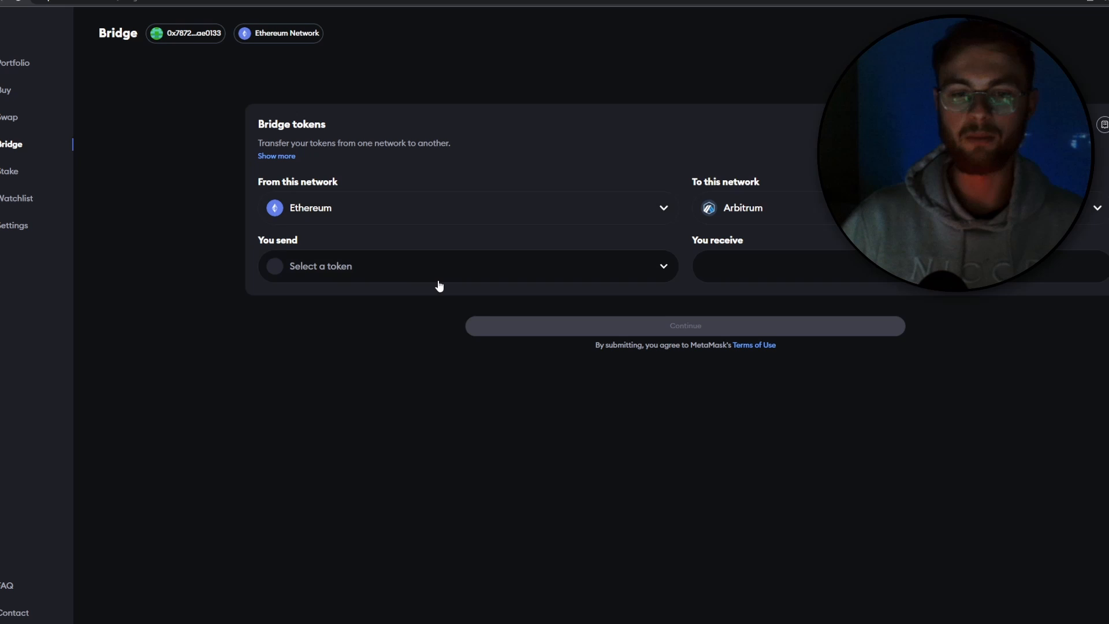
{"action": "mouse_move", "coordinate": [442, 278]}
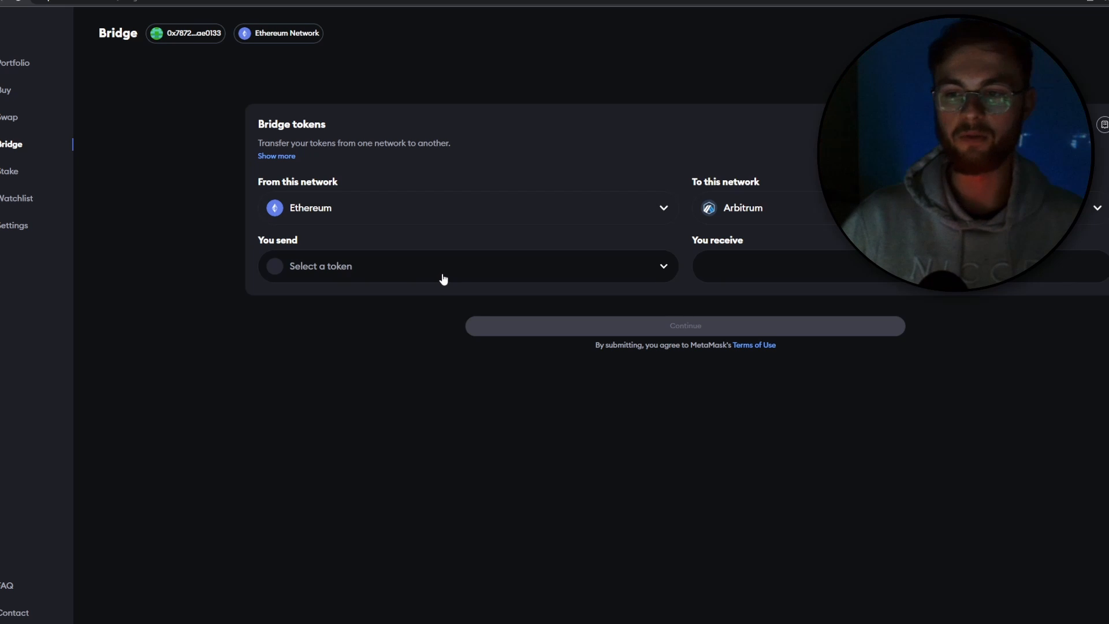
{"action": "left_click", "coordinate": [467, 265]}
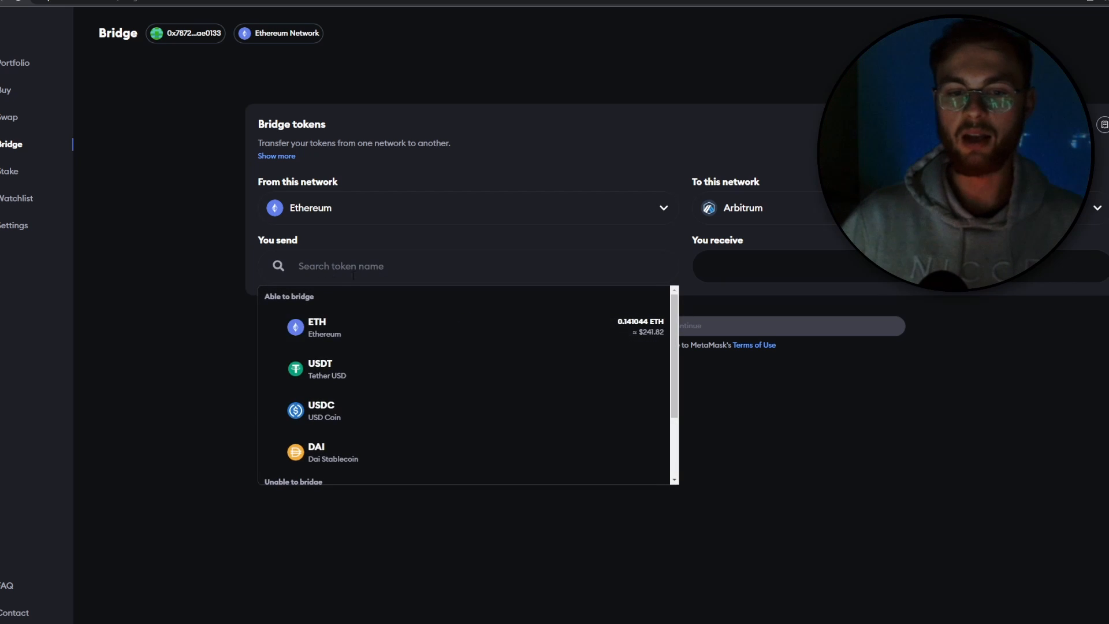
{"action": "left_click", "coordinate": [316, 328]}
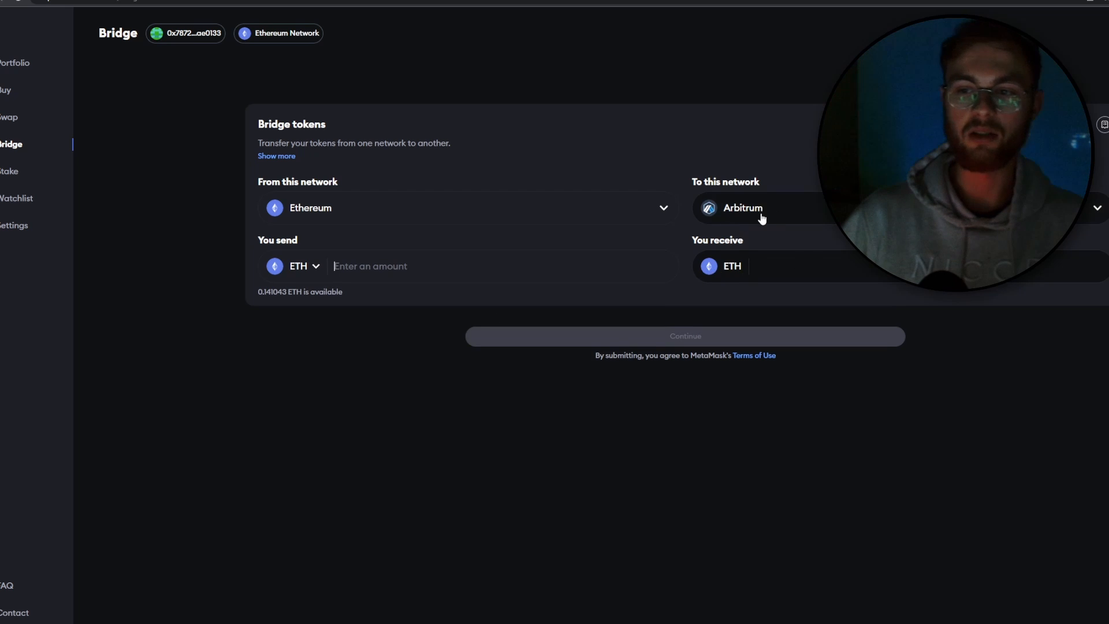
{"action": "mouse_move", "coordinate": [580, 237]}
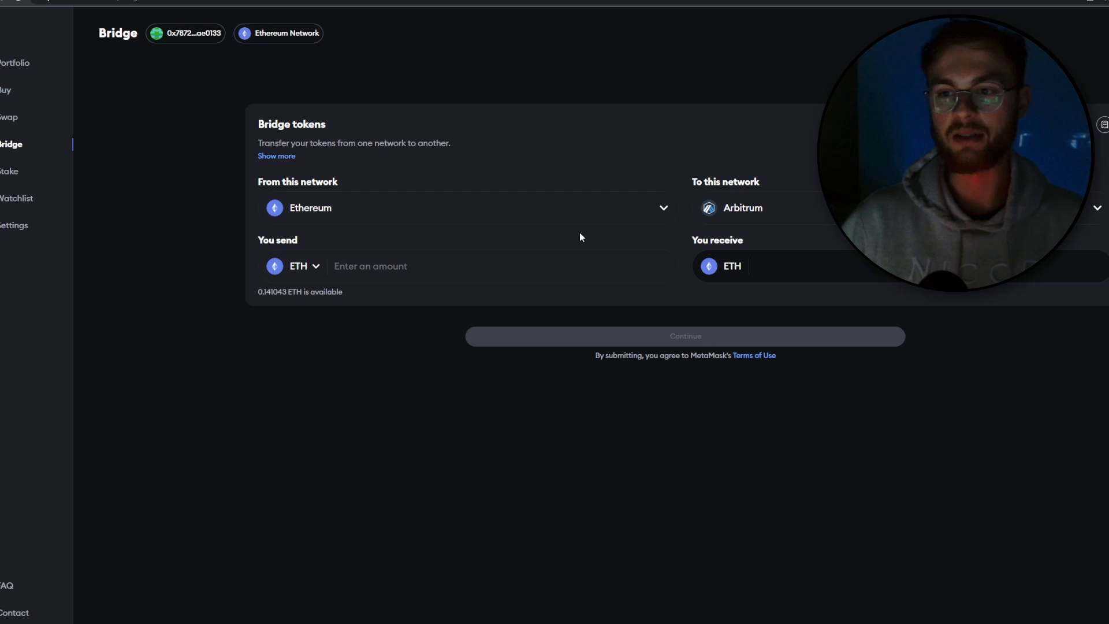
{"action": "mouse_move", "coordinate": [684, 310]}
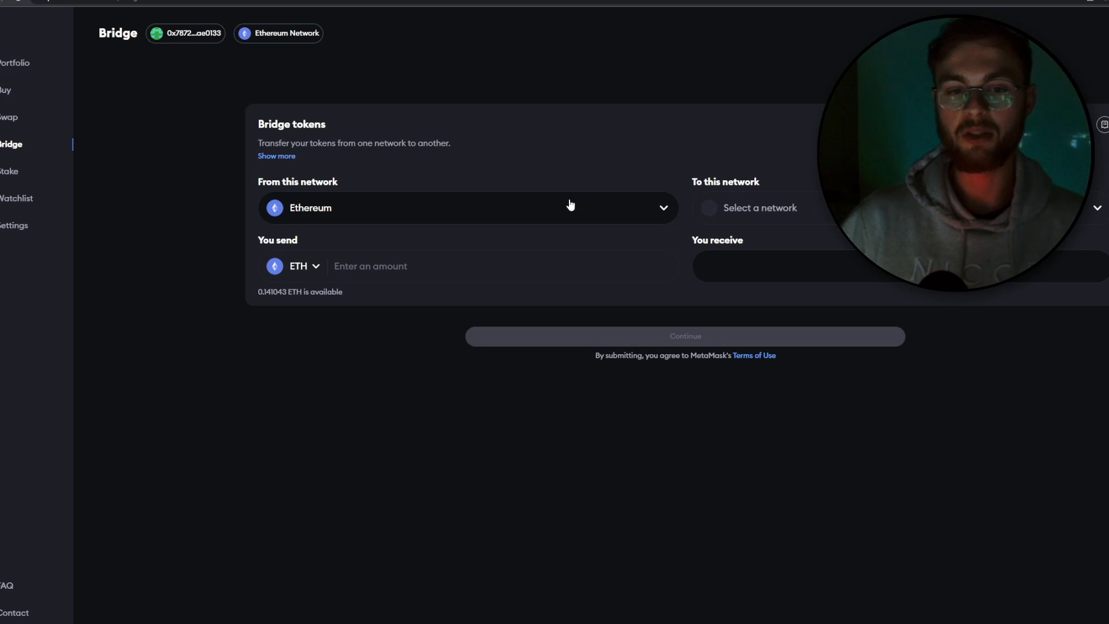
Reconfirm Arbitrum as the destination network, then reload the Bridge page
{"action": "left_click", "coordinate": [760, 207]}
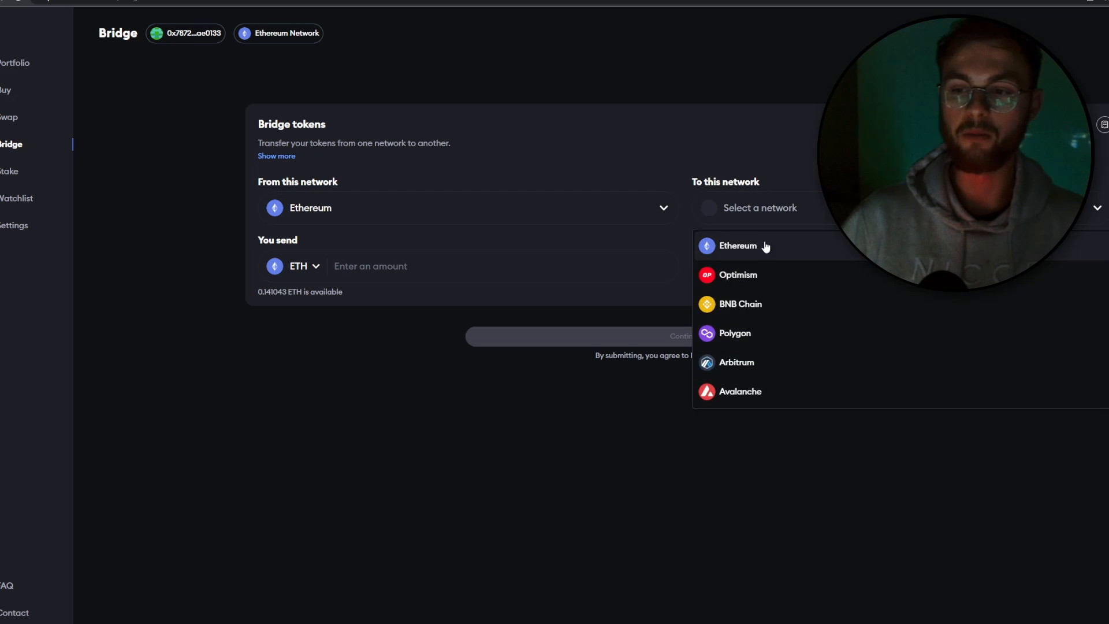
{"action": "left_click", "coordinate": [735, 363]}
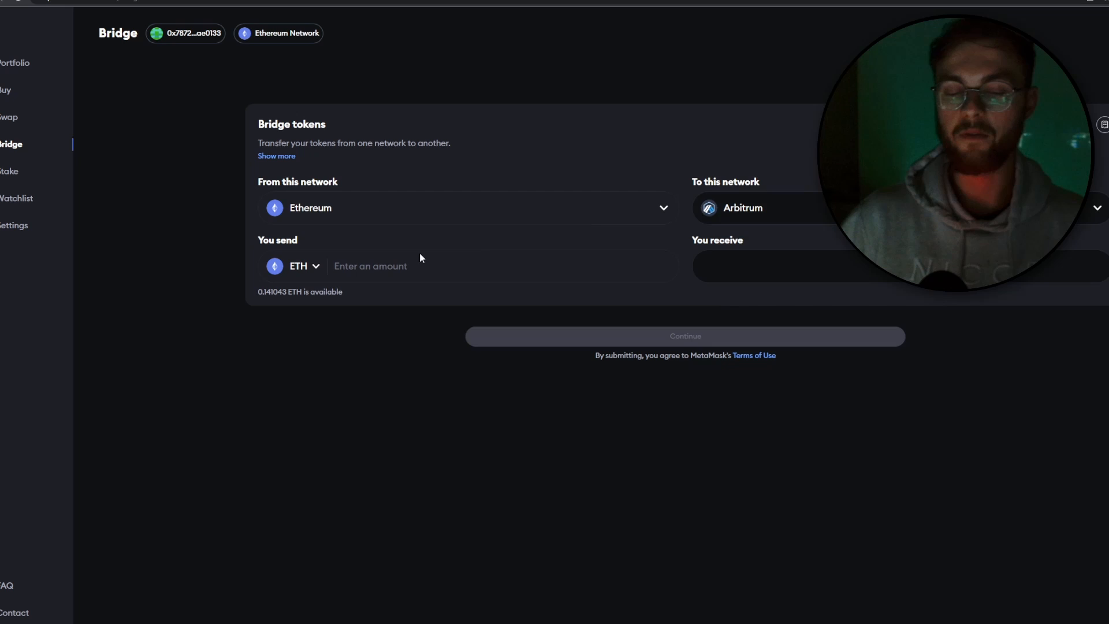
{"action": "left_click", "coordinate": [742, 207]}
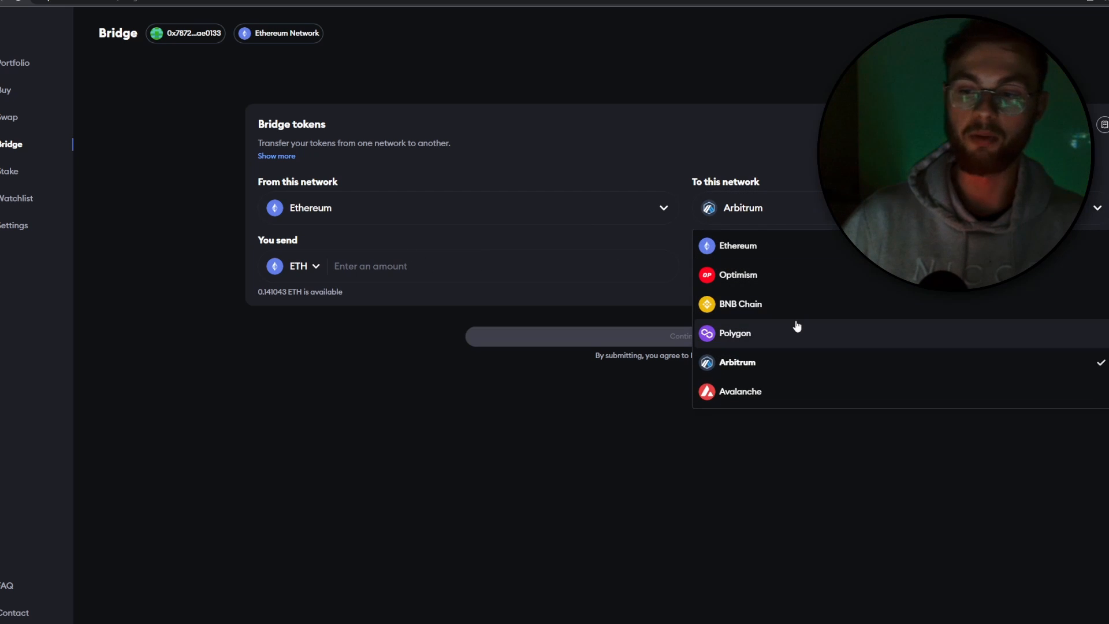
{"action": "mouse_move", "coordinate": [306, 253]}
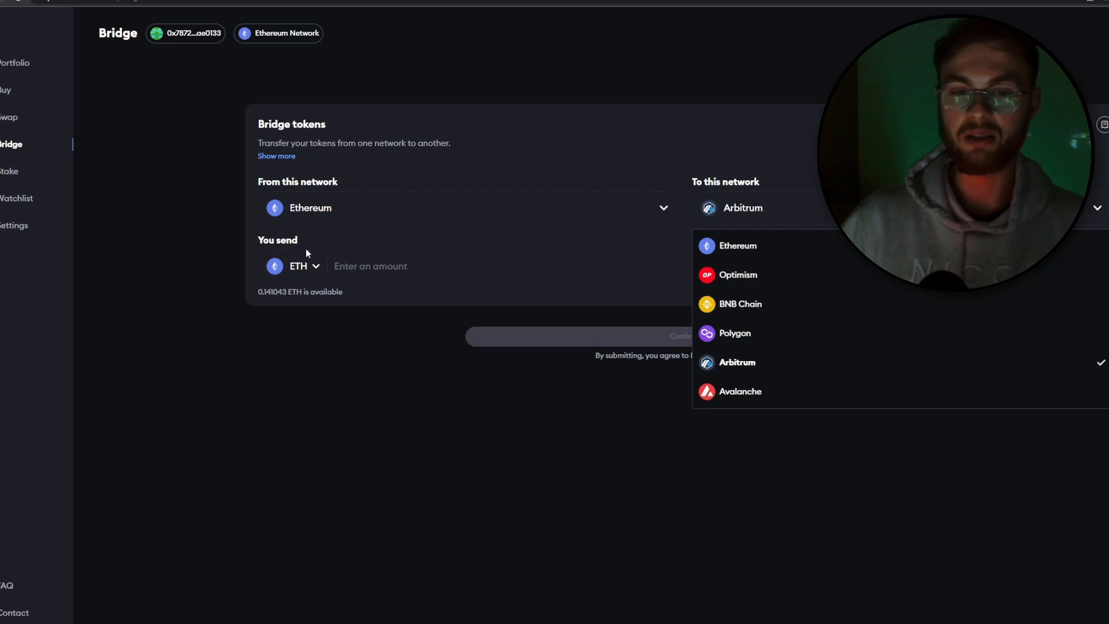
{"action": "left_click", "coordinate": [737, 362]}
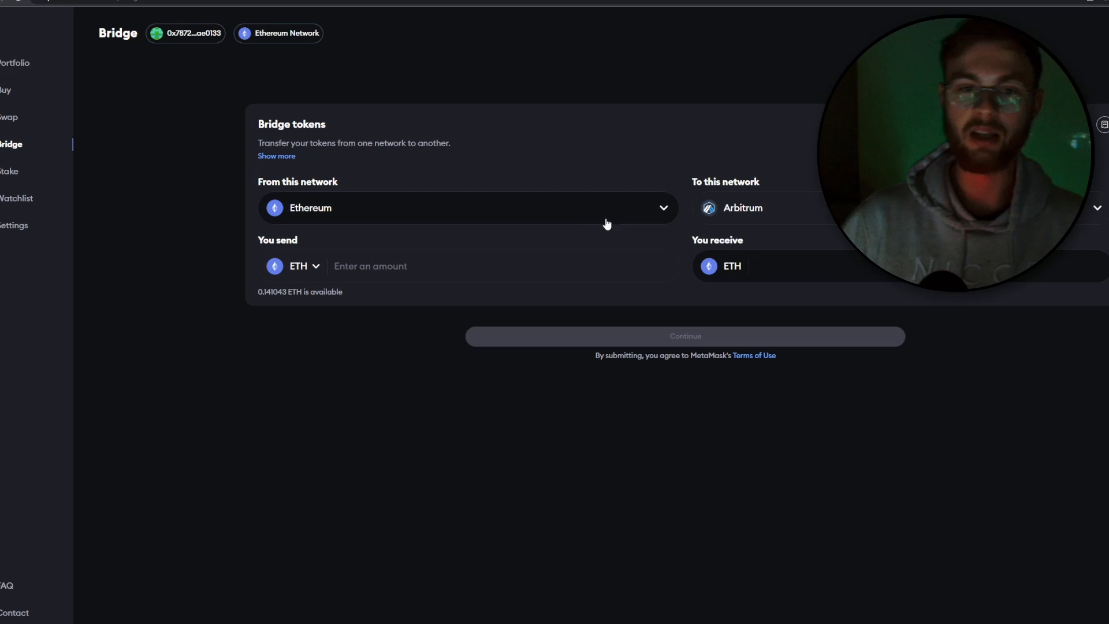
{"action": "mouse_move", "coordinate": [509, 183]}
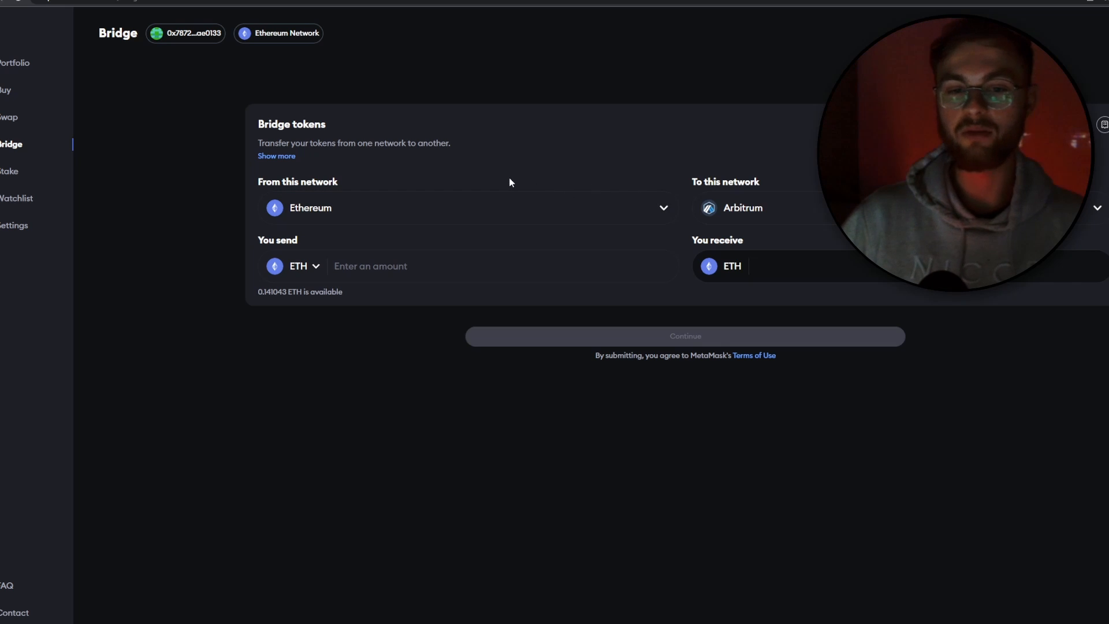
{"action": "mouse_move", "coordinate": [570, 173]}
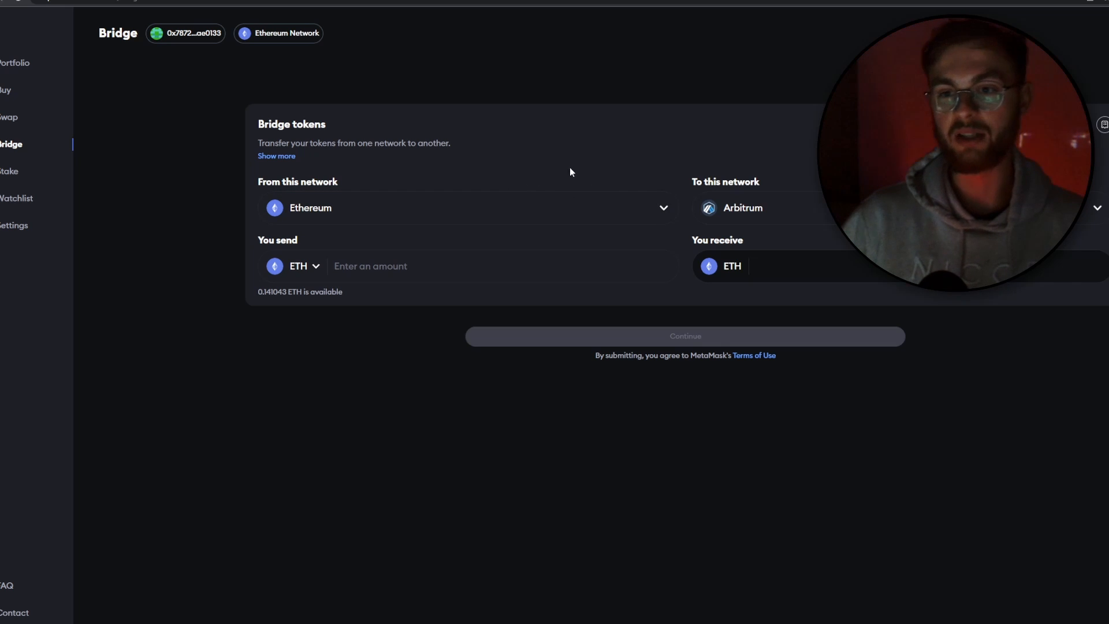
{"action": "mouse_move", "coordinate": [701, 275]}
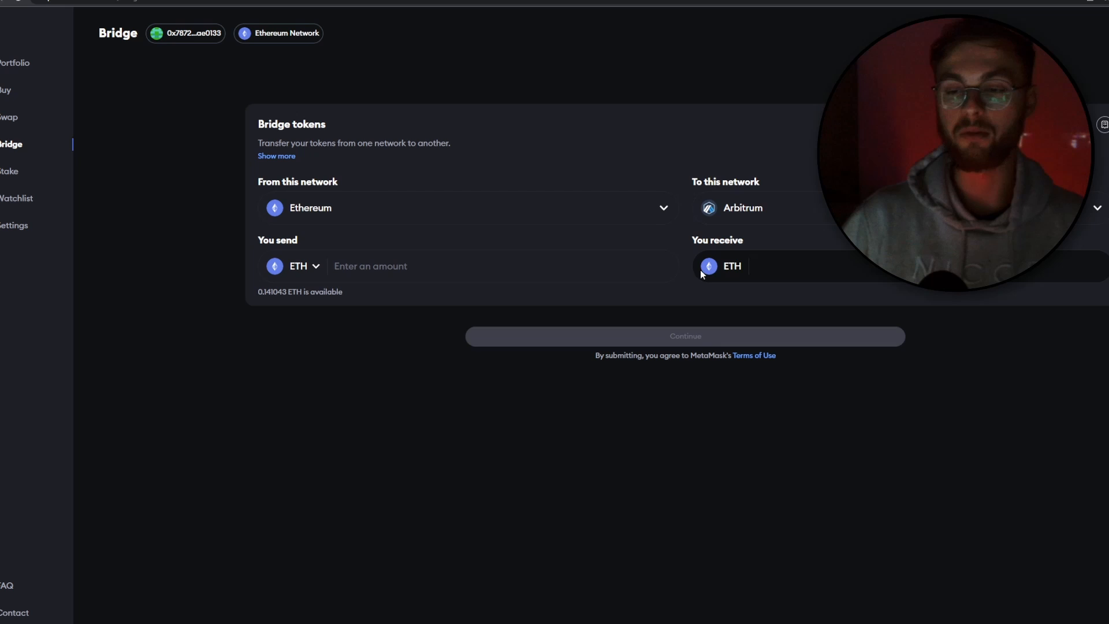
{"action": "mouse_move", "coordinate": [416, 212]}
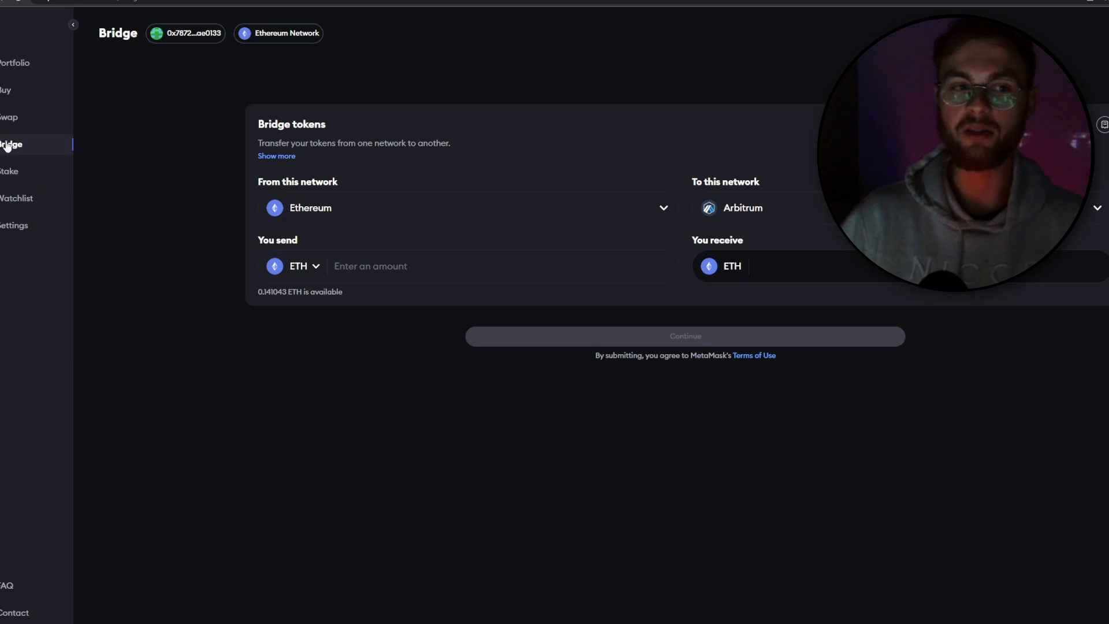
{"action": "left_click", "coordinate": [9, 117]}
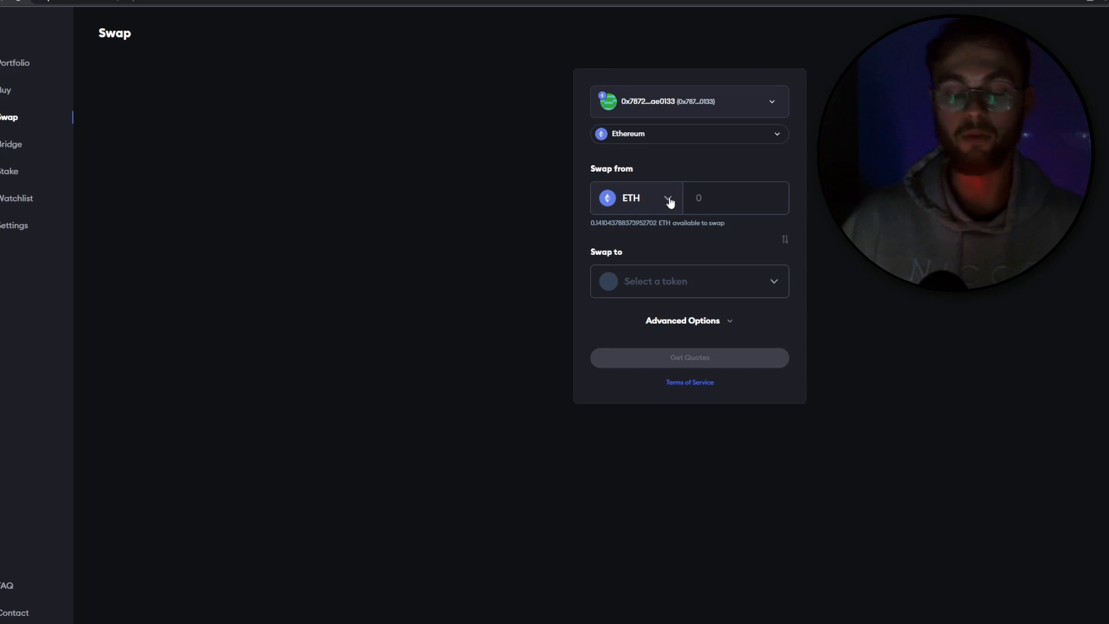
{"action": "mouse_move", "coordinate": [658, 200]}
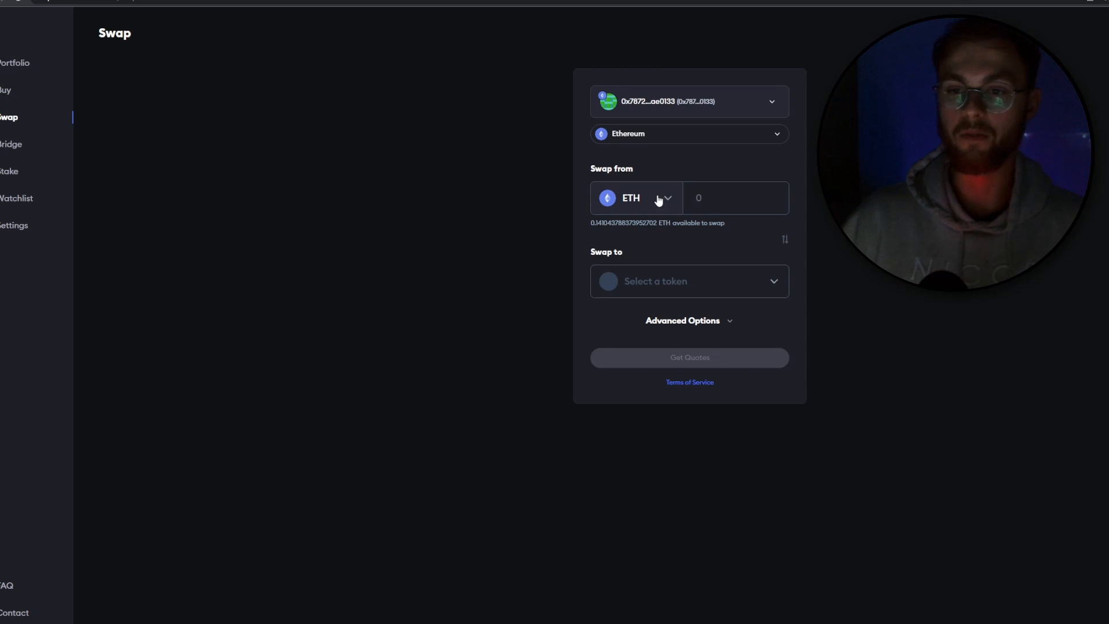
Choose AAVE as the token to receive and MKR as the token to swap from
{"action": "left_click", "coordinate": [688, 281]}
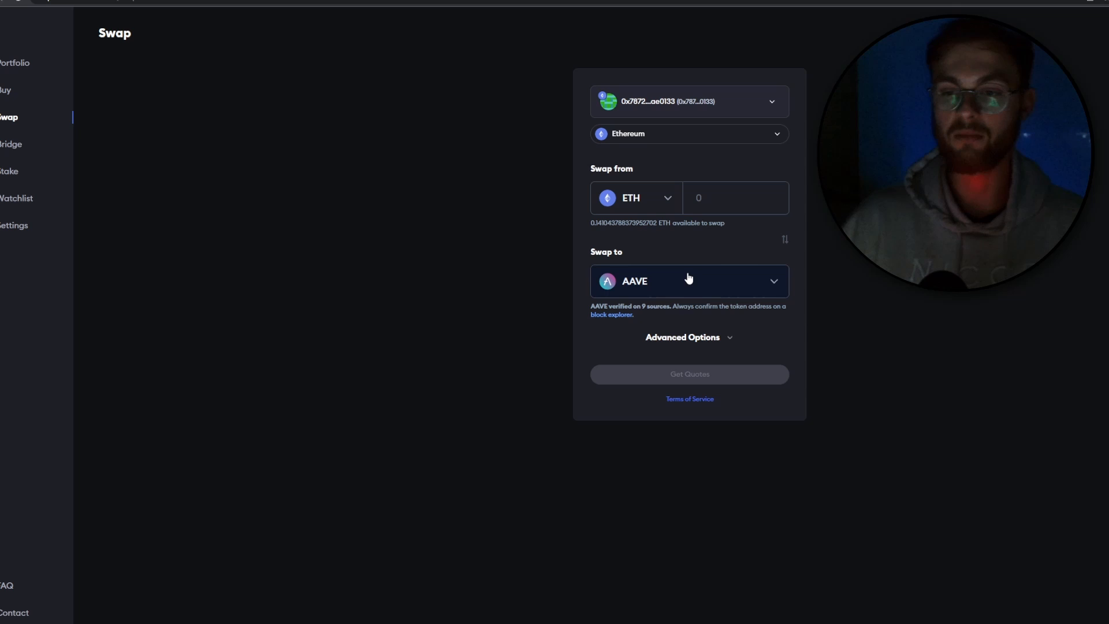
{"action": "mouse_move", "coordinate": [690, 241]}
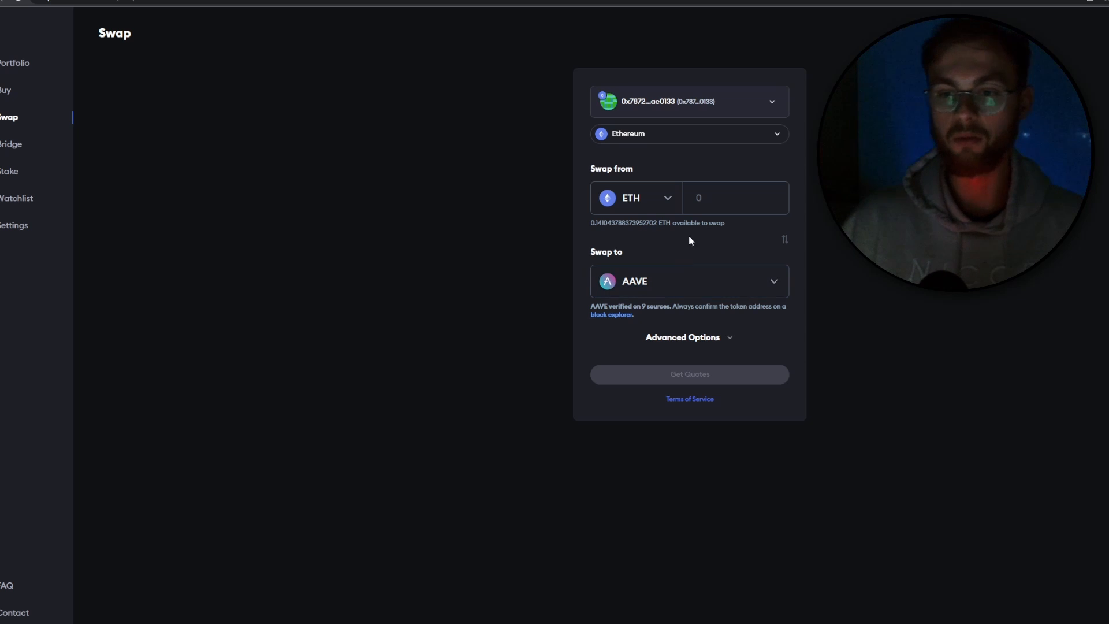
{"action": "left_click", "coordinate": [633, 198]}
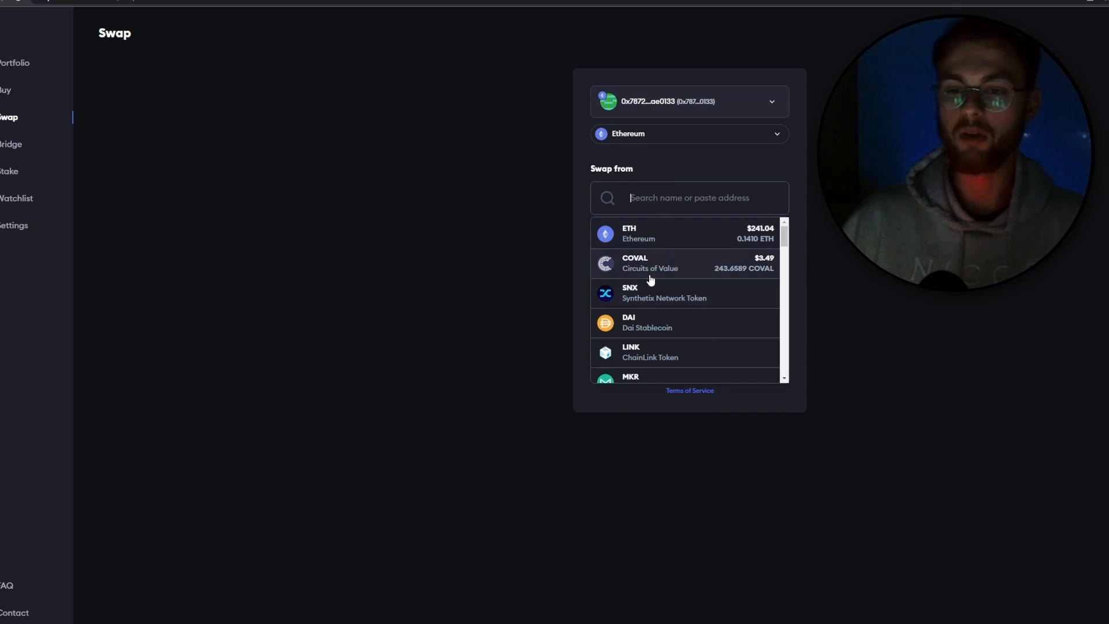
{"action": "left_click", "coordinate": [630, 377]}
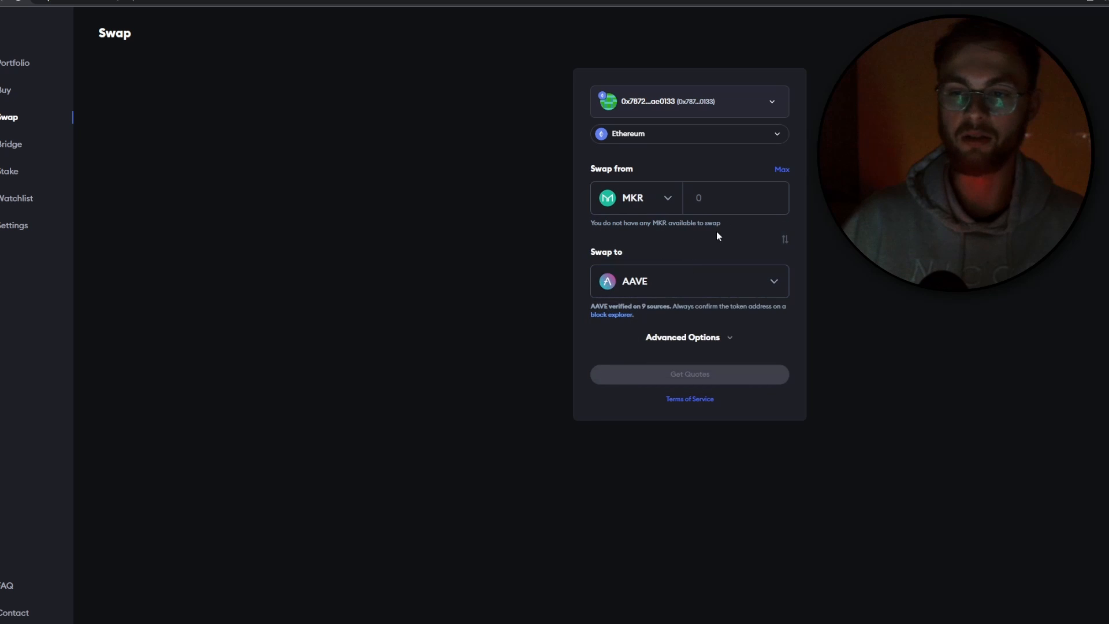
{"action": "mouse_move", "coordinate": [676, 252]}
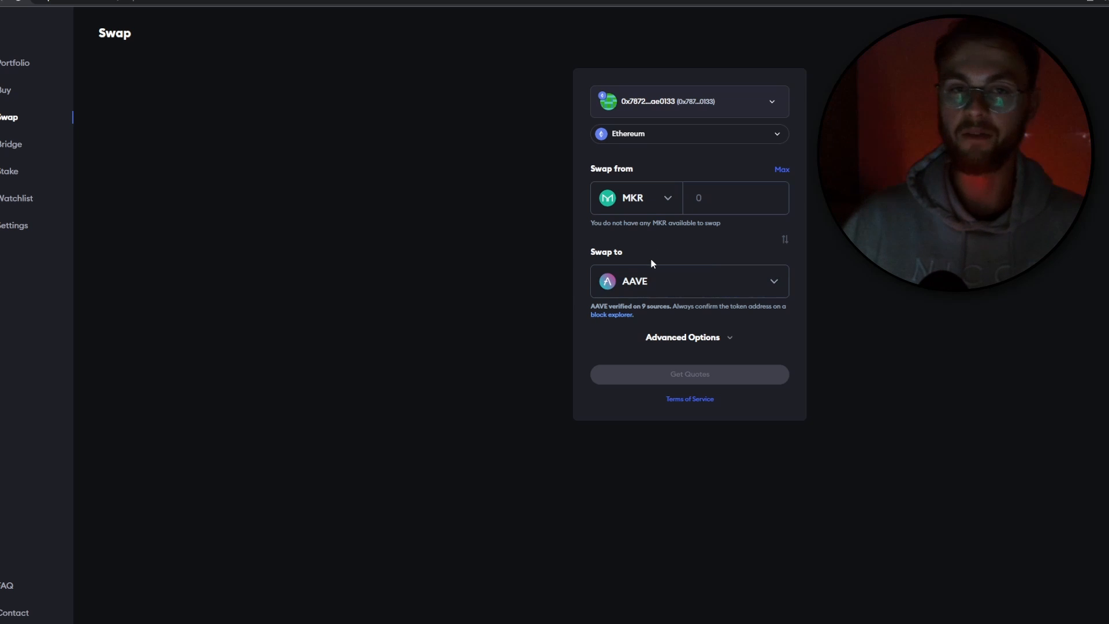
{"action": "mouse_move", "coordinate": [656, 258]}
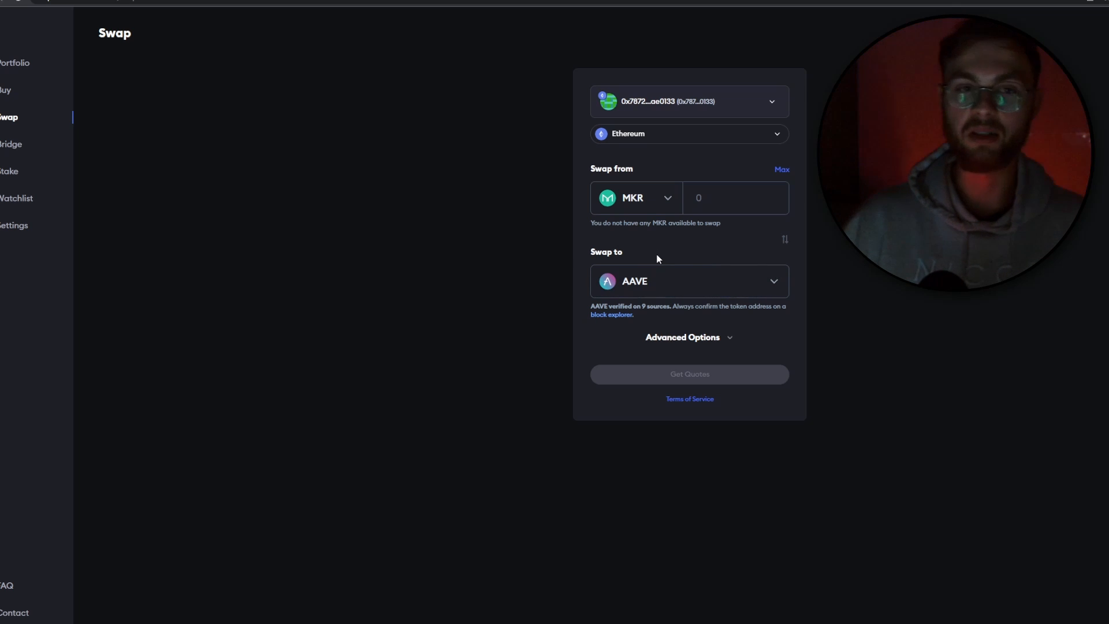
{"action": "mouse_move", "coordinate": [703, 250]}
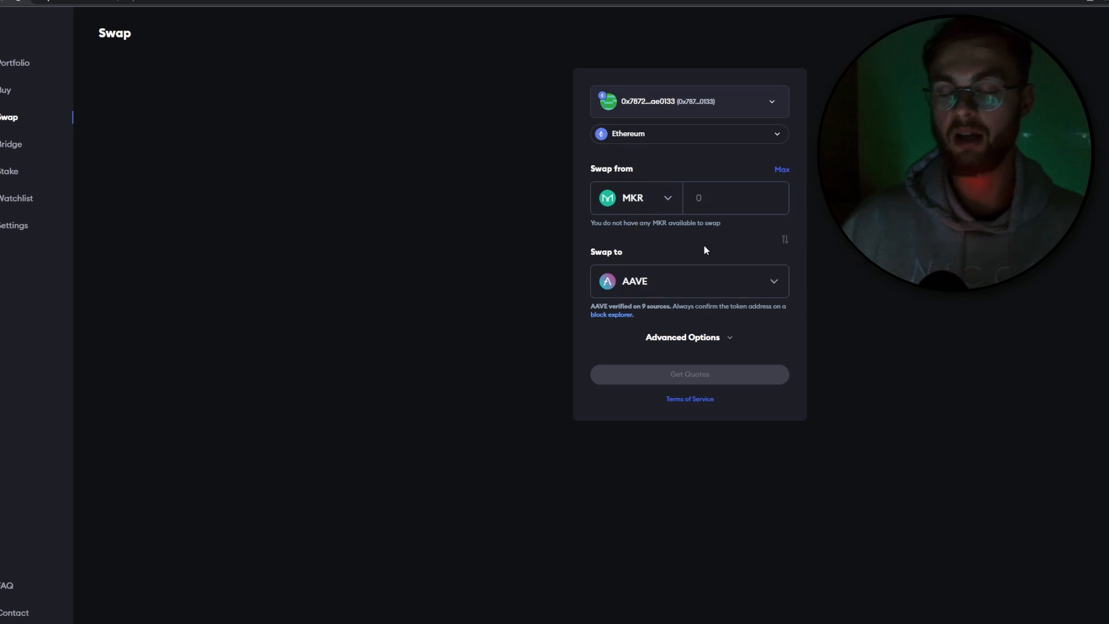
{"action": "mouse_move", "coordinate": [699, 246]}
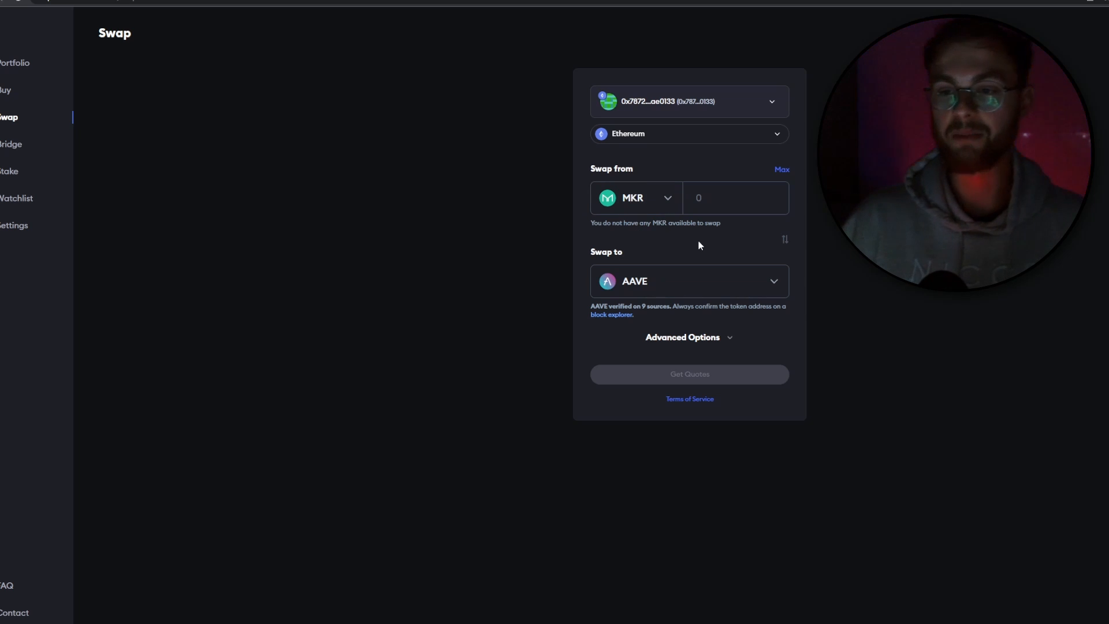
{"action": "mouse_move", "coordinate": [668, 231]}
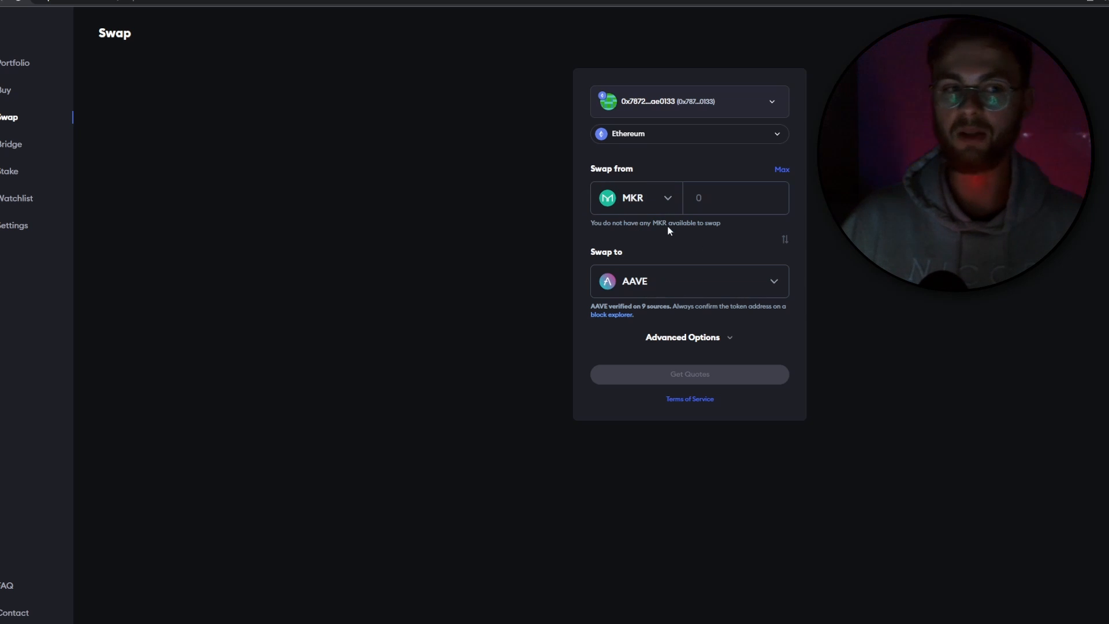
{"action": "mouse_move", "coordinate": [693, 186]}
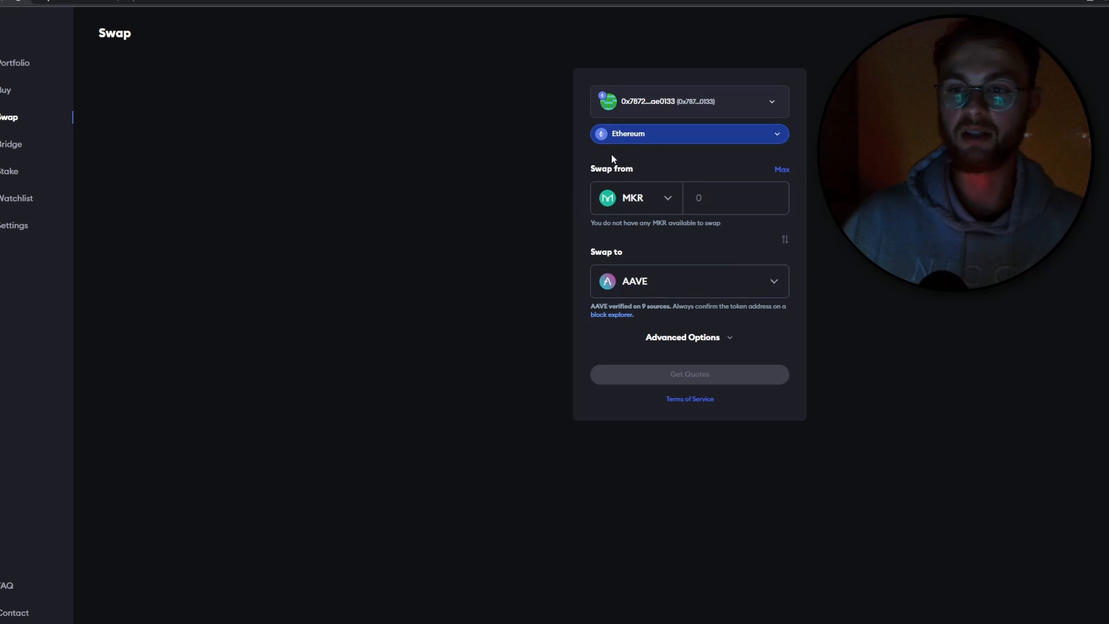
Show the swap network list: Optimism, BNB Chain, Polygon, Arbitrum, Avalanche
{"action": "left_click", "coordinate": [687, 134]}
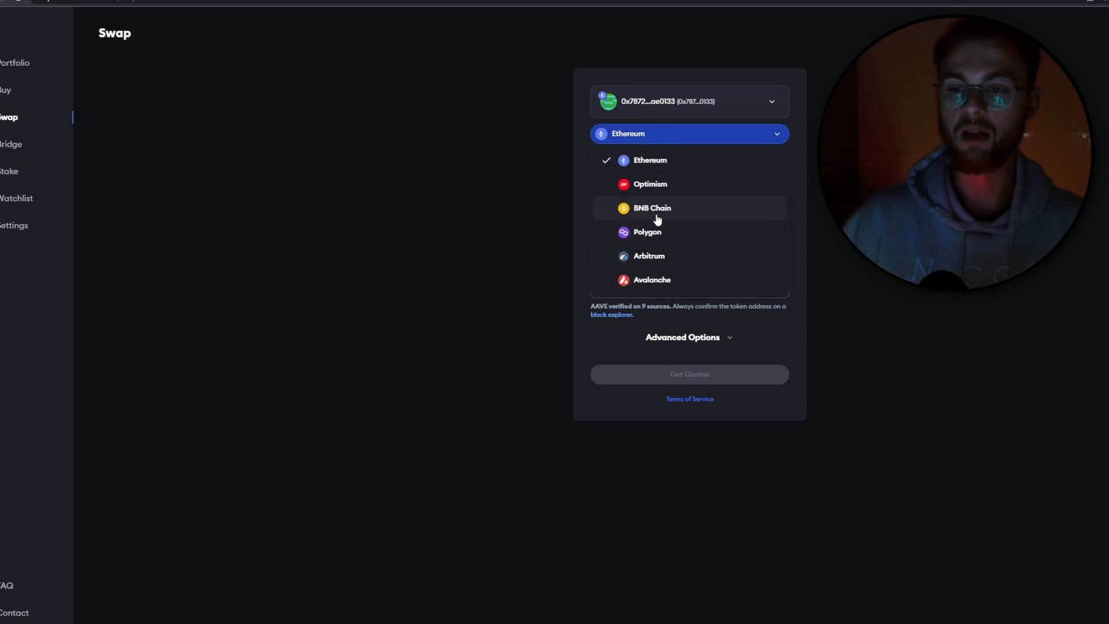
{"action": "mouse_move", "coordinate": [706, 236]}
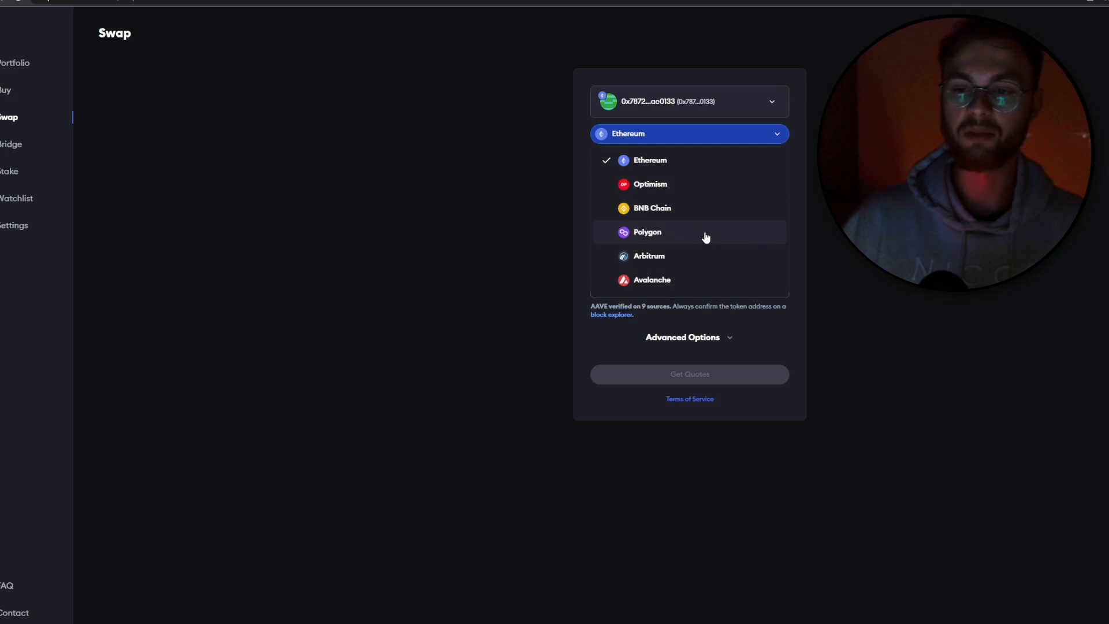
{"action": "left_click", "coordinate": [649, 160]}
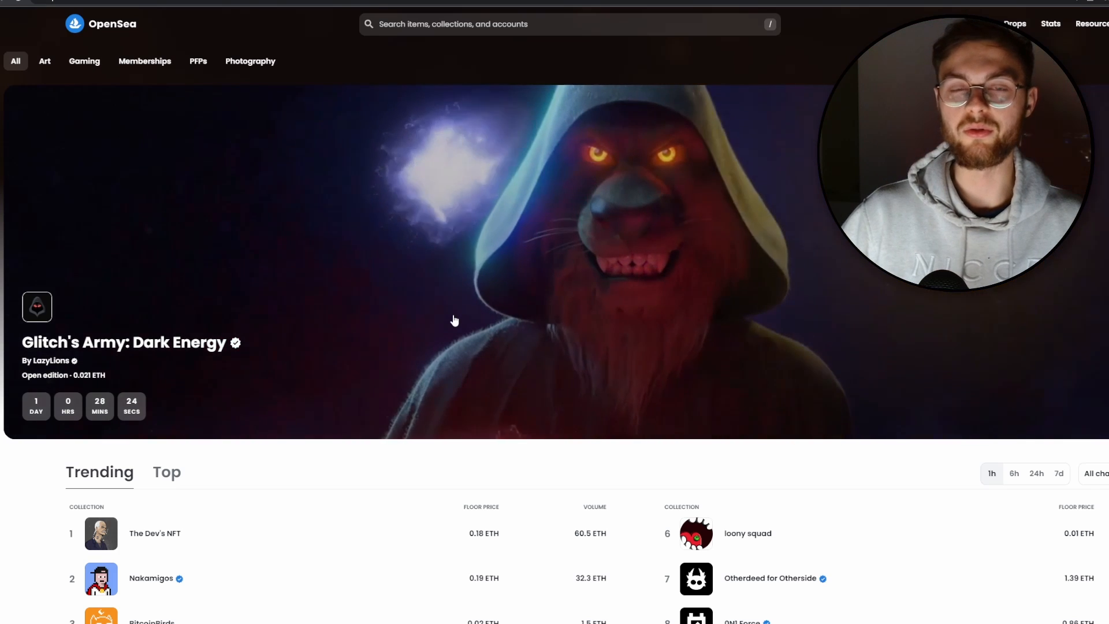
Scroll the OpenSea homepage to view the Trending collections rankings
{"action": "scroll", "scroll_direction": "down", "scroll_amount": 3}
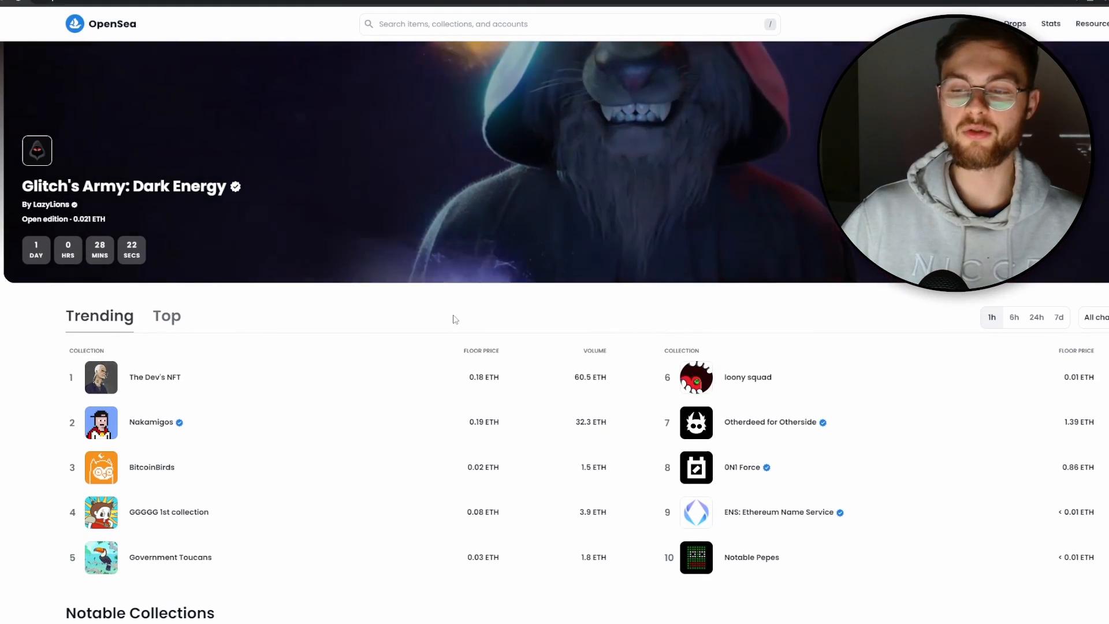
{"action": "scroll", "scroll_direction": "up", "scroll_amount": 3}
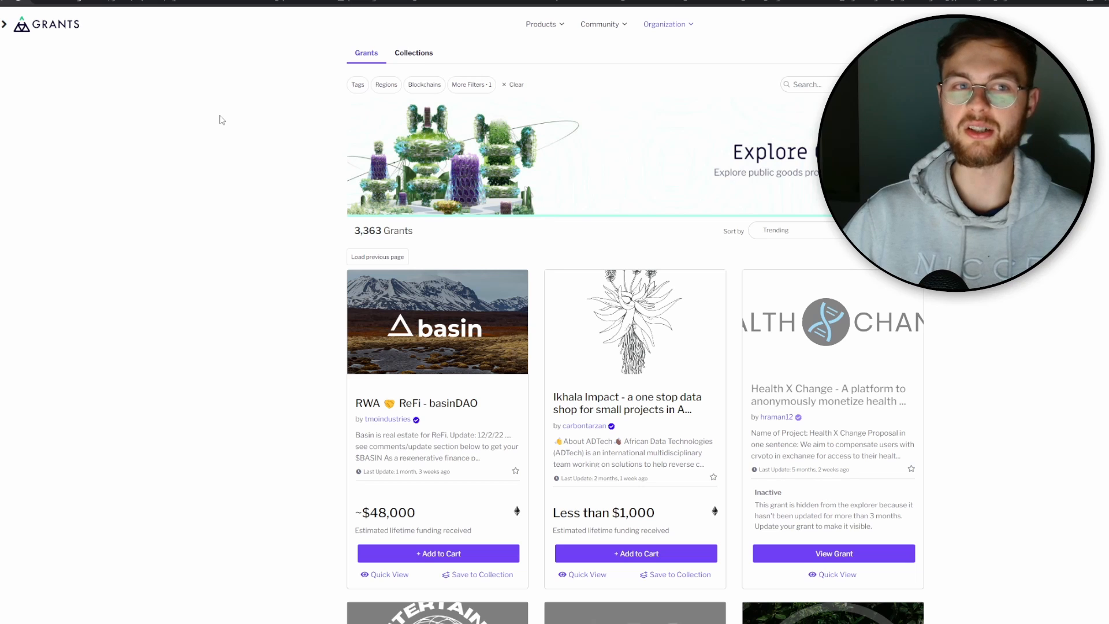
{"action": "mouse_move", "coordinate": [482, 244]}
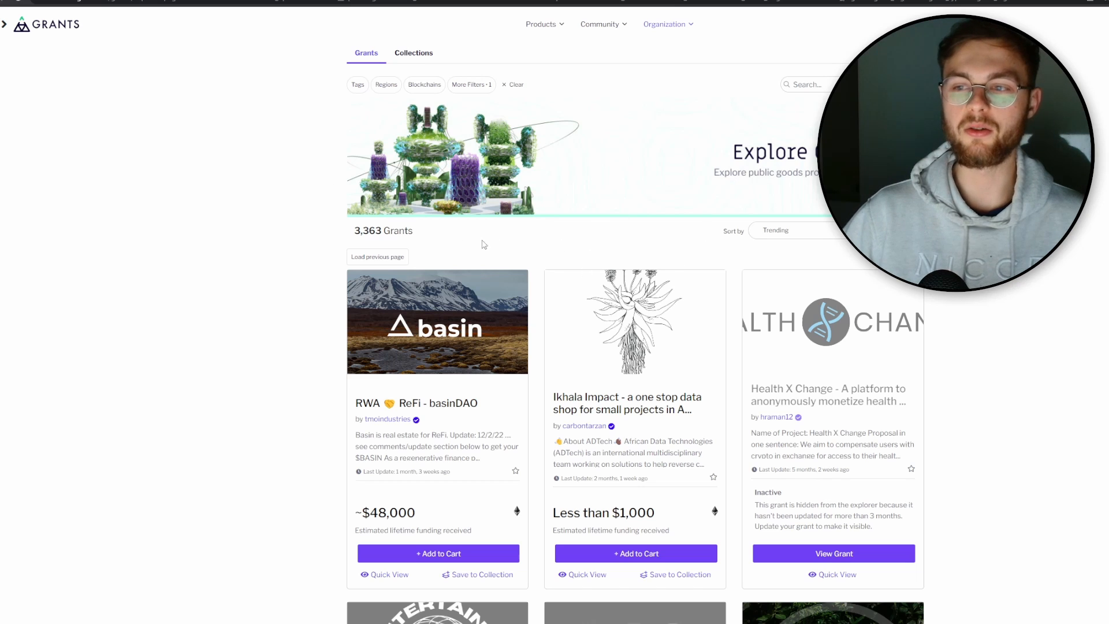
{"action": "mouse_move", "coordinate": [342, 236]}
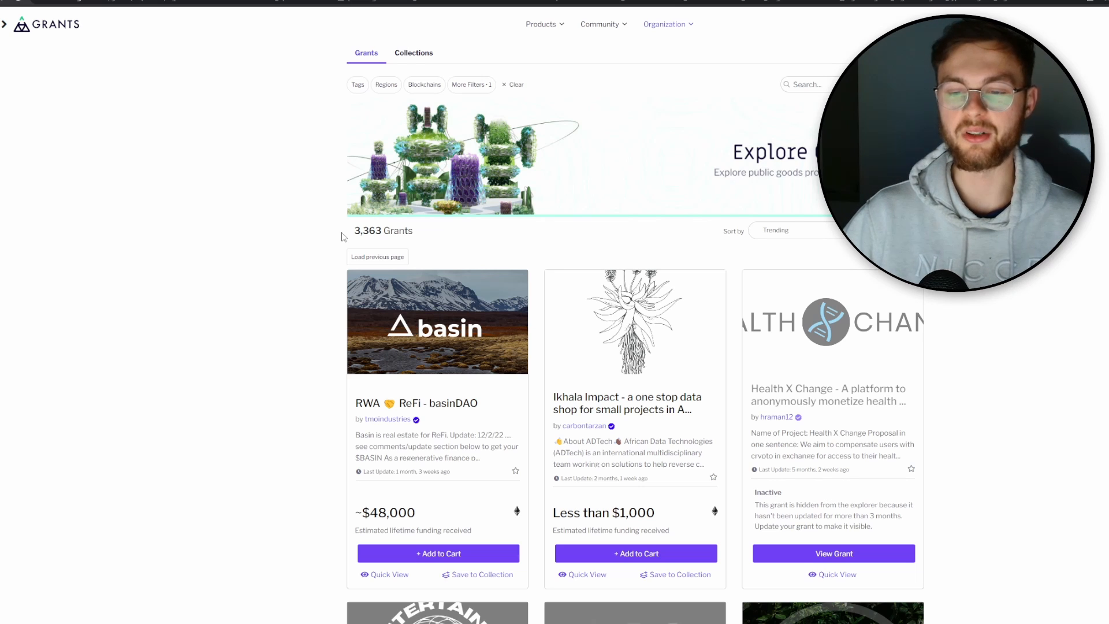
{"action": "mouse_move", "coordinate": [63, 19]}
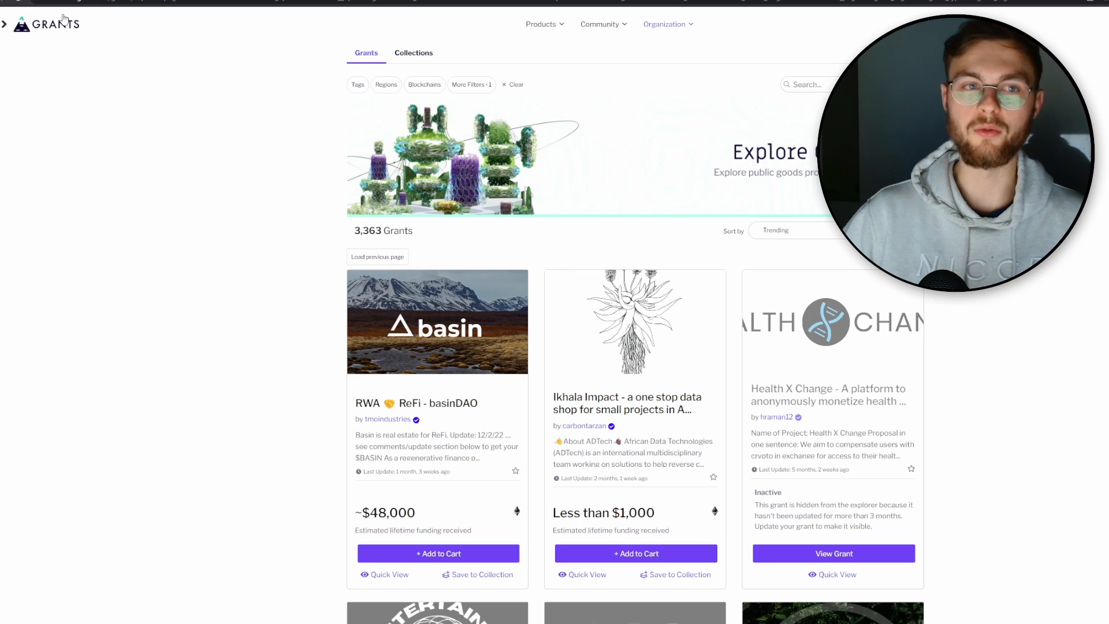
{"action": "mouse_move", "coordinate": [285, 315]}
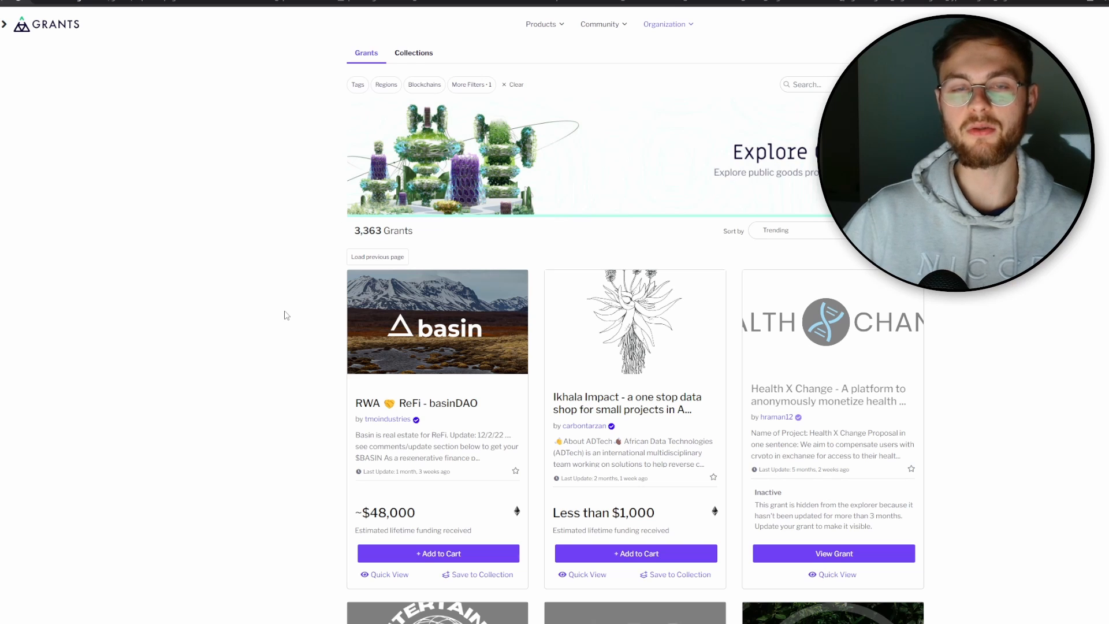
Browse the grant cards and add zkRollups.xyz to the cart
{"action": "left_click", "coordinate": [778, 230]}
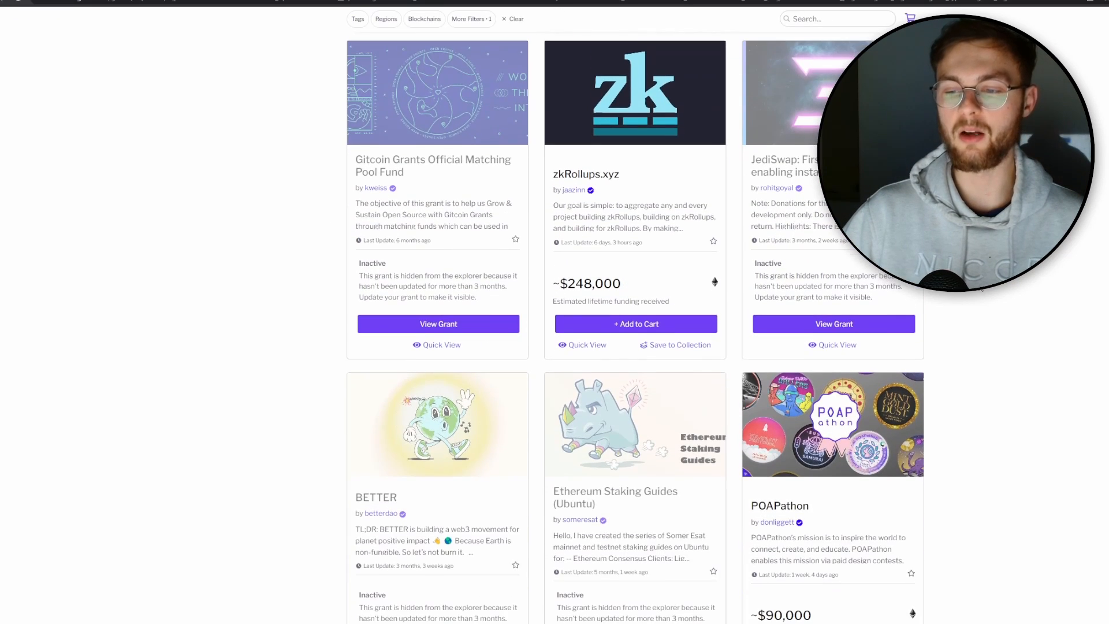
{"action": "scroll", "scroll_direction": "down", "scroll_amount": 3}
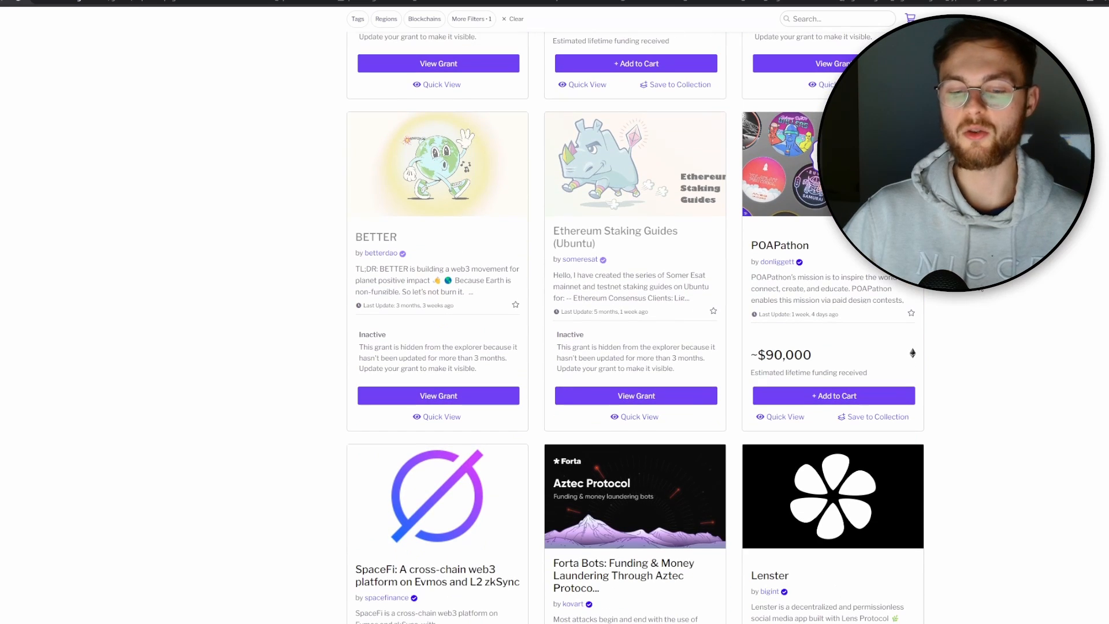
{"action": "scroll", "scroll_direction": "up", "scroll_amount": 3}
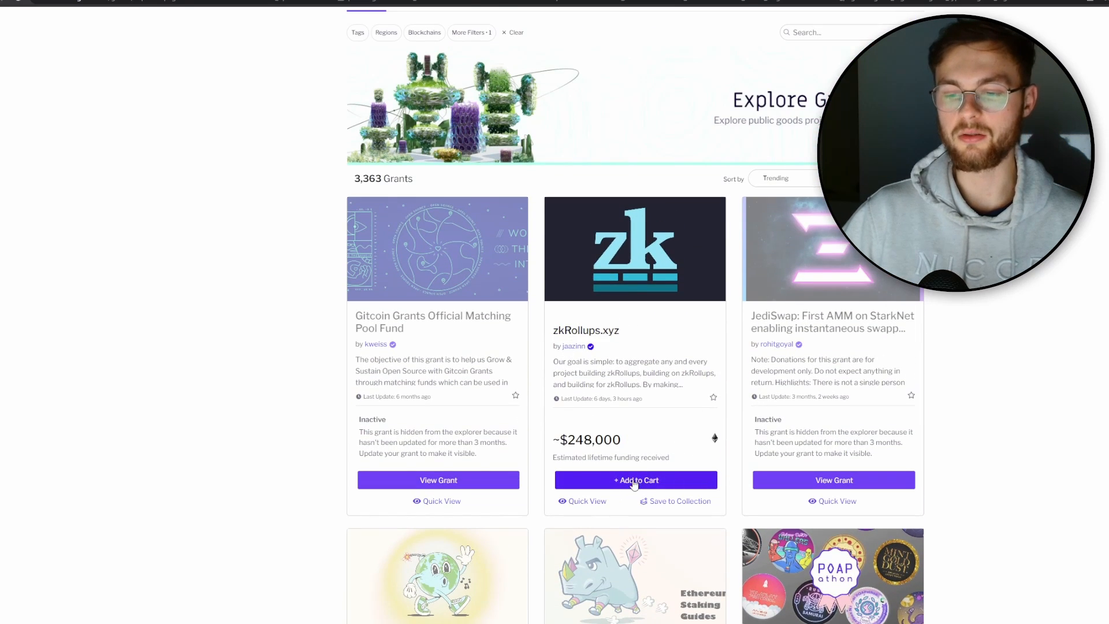
{"action": "left_click", "coordinate": [635, 480]}
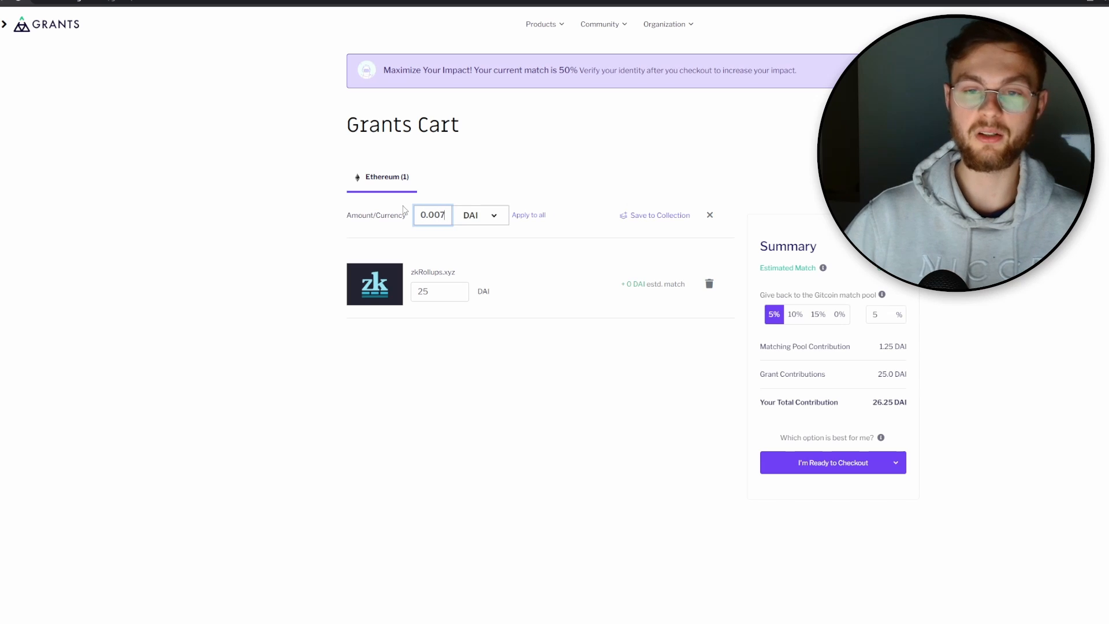
Make the zkRollups.xyz donation 0.007 ETH for all grants and show checkout methods
{"action": "left_click", "coordinate": [479, 214]}
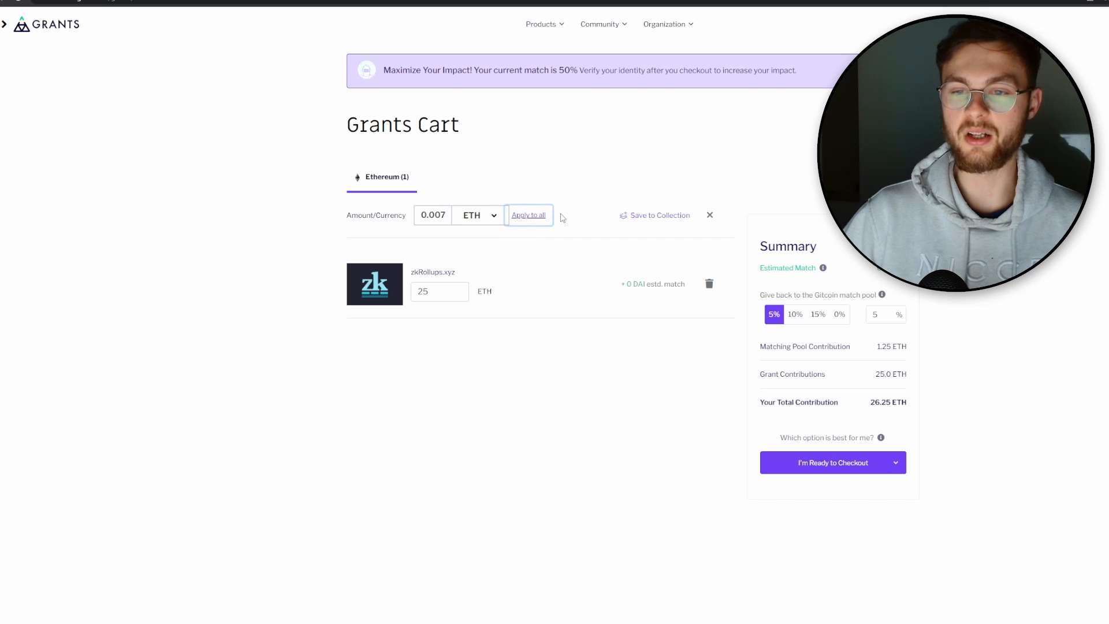
{"action": "left_click", "coordinate": [529, 215]}
{"action": "type", "text": "1"}
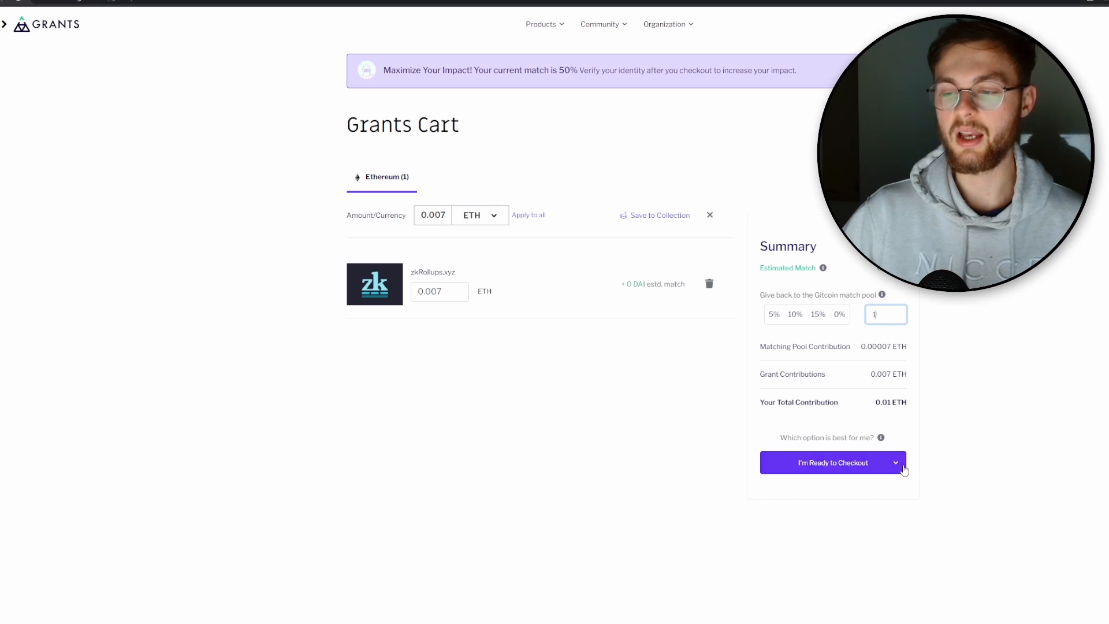
{"action": "left_click", "coordinate": [895, 463]}
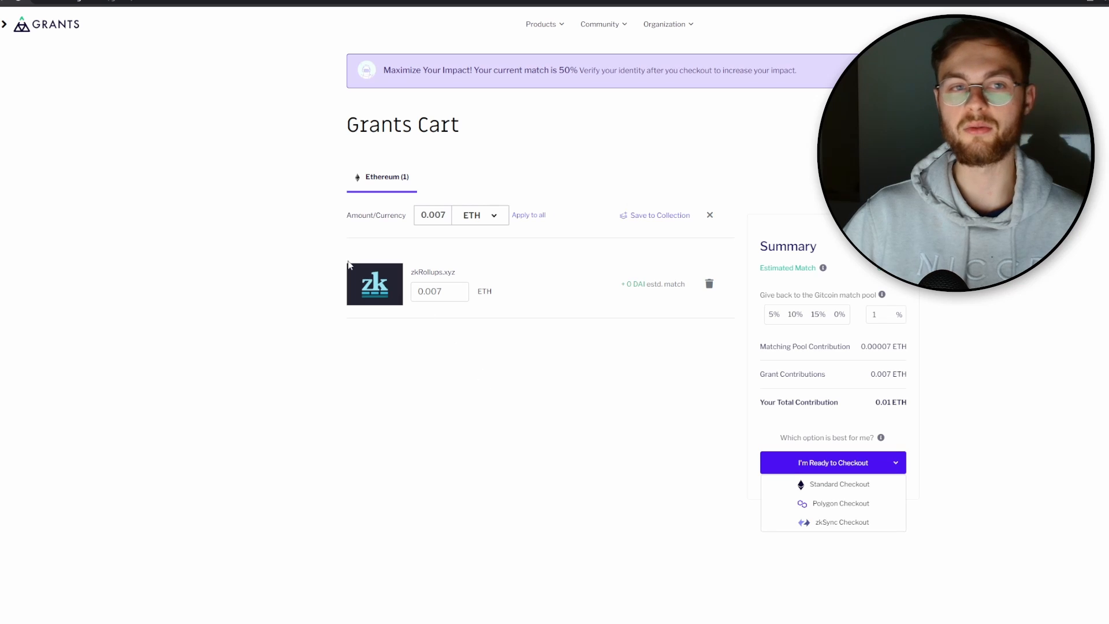
{"action": "mouse_move", "coordinate": [306, 193]}
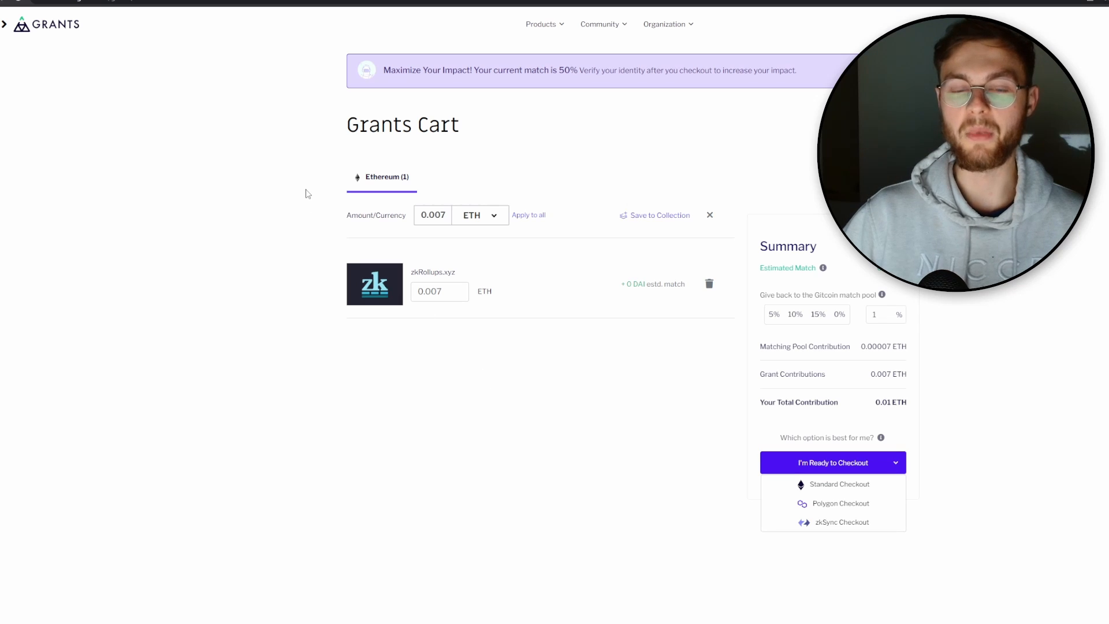